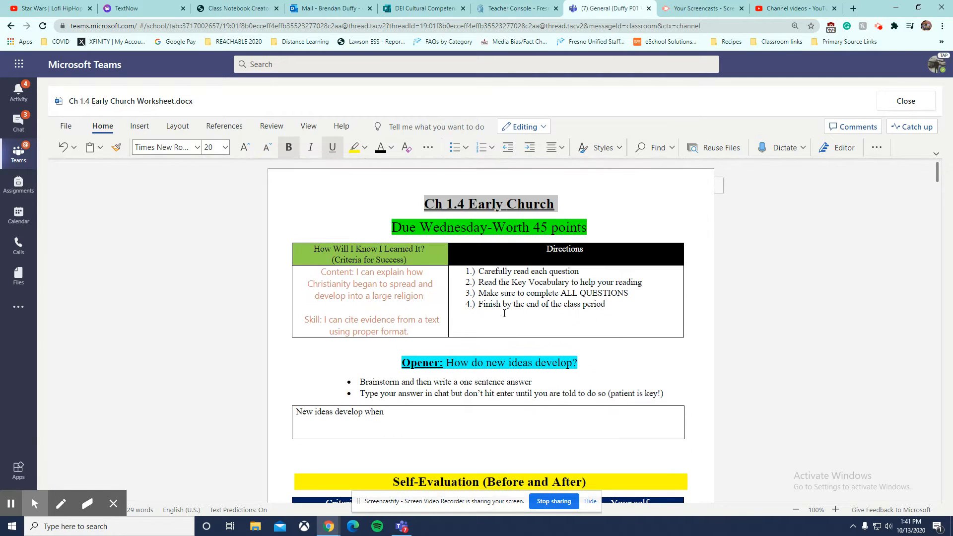
mouse_move(404, 328)
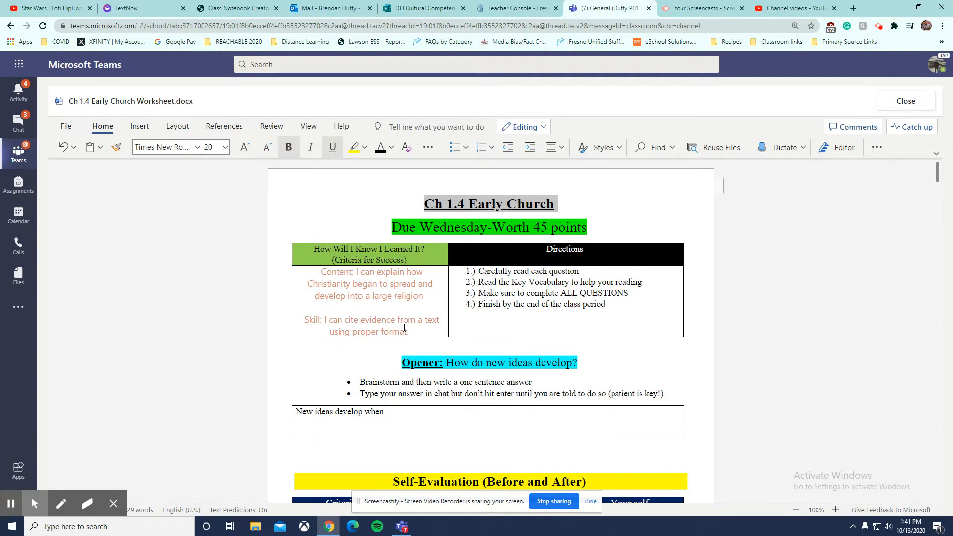
Step: Scroll down past the opener to the Self-Evaluation (Before and After) rating table
scroll("down", 3)
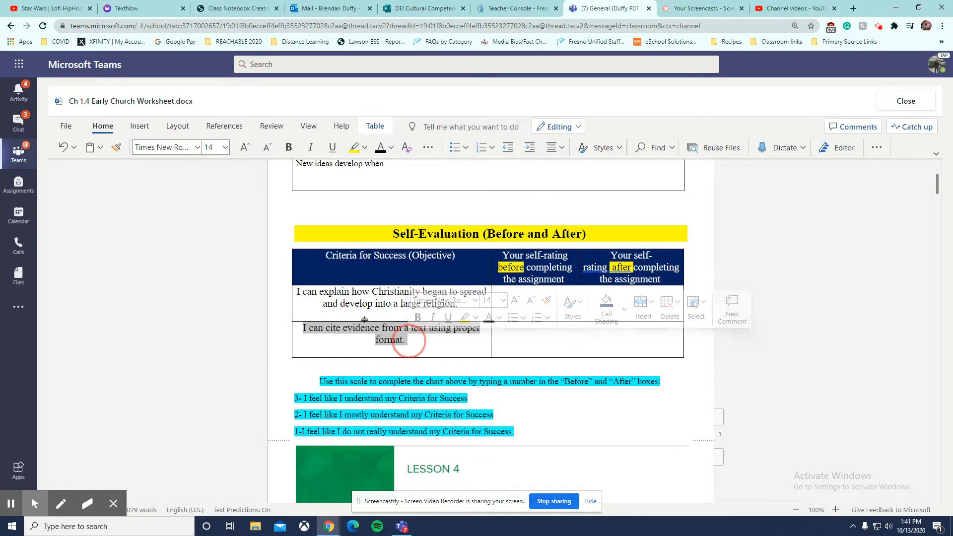
left_click(369, 331)
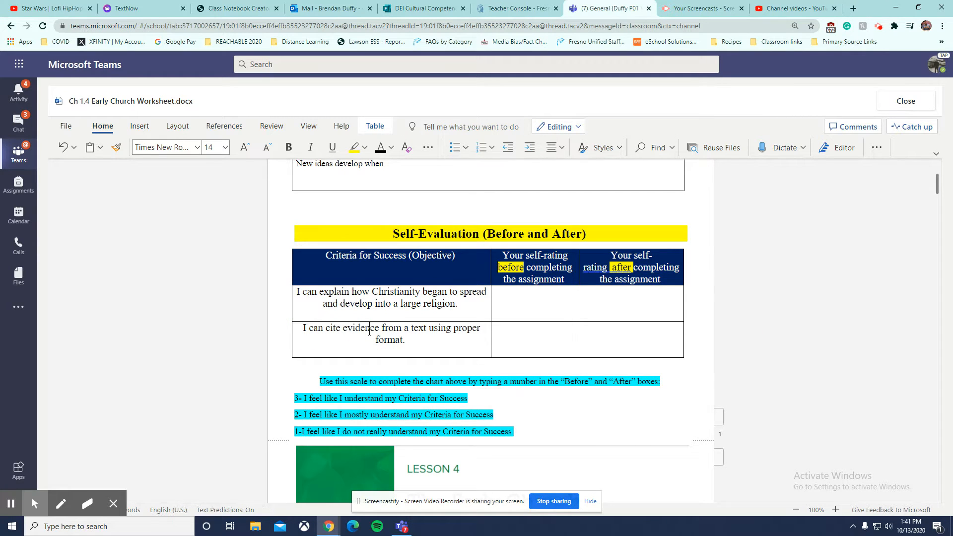
scroll("up", 3)
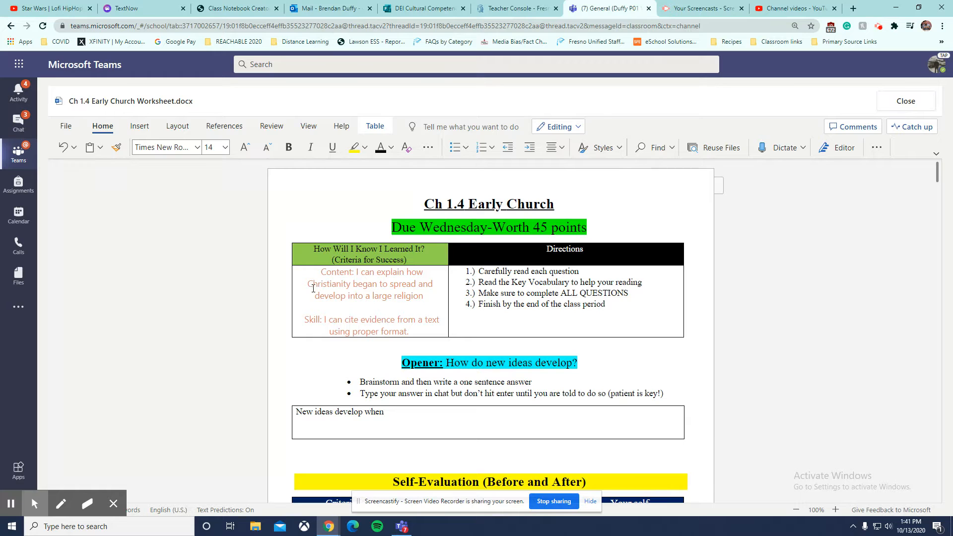
scroll("down", 3)
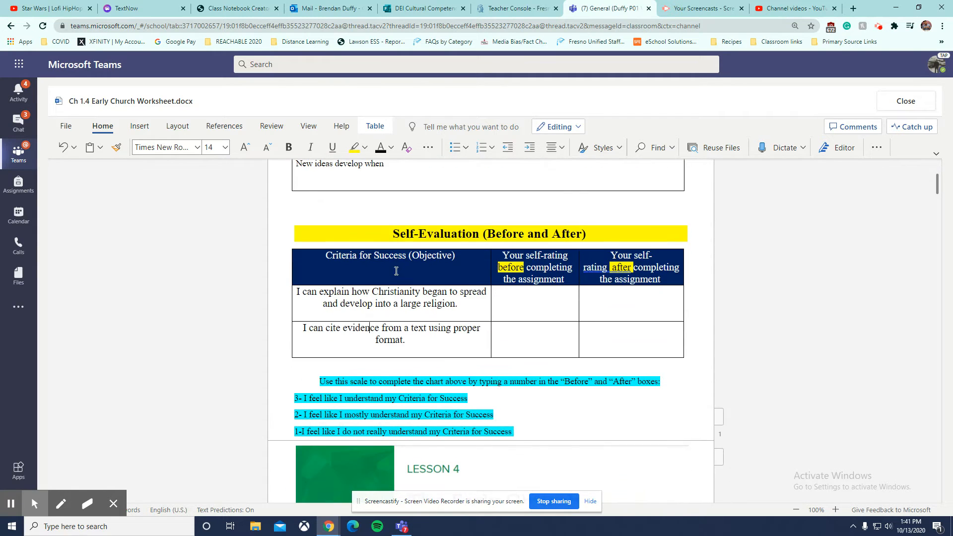
mouse_move(530, 267)
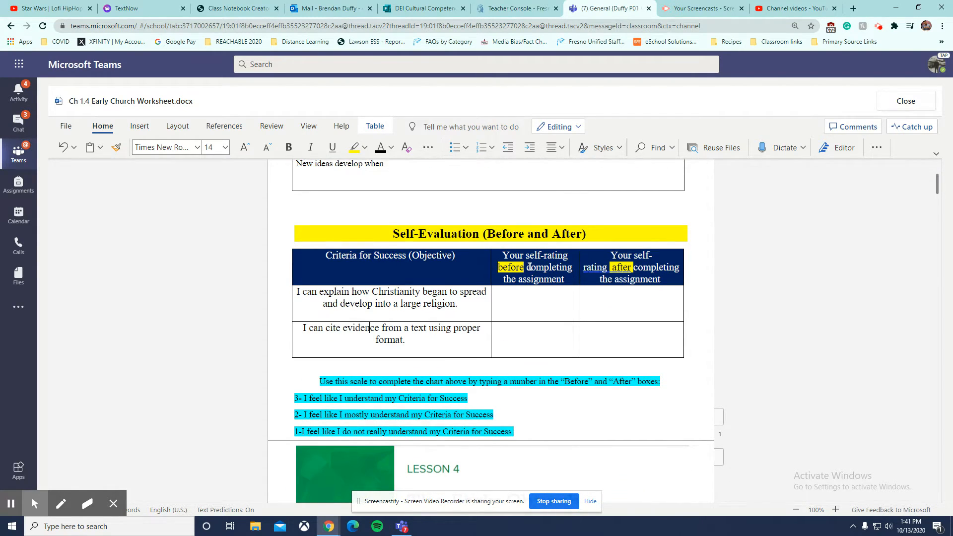
left_click(533, 298)
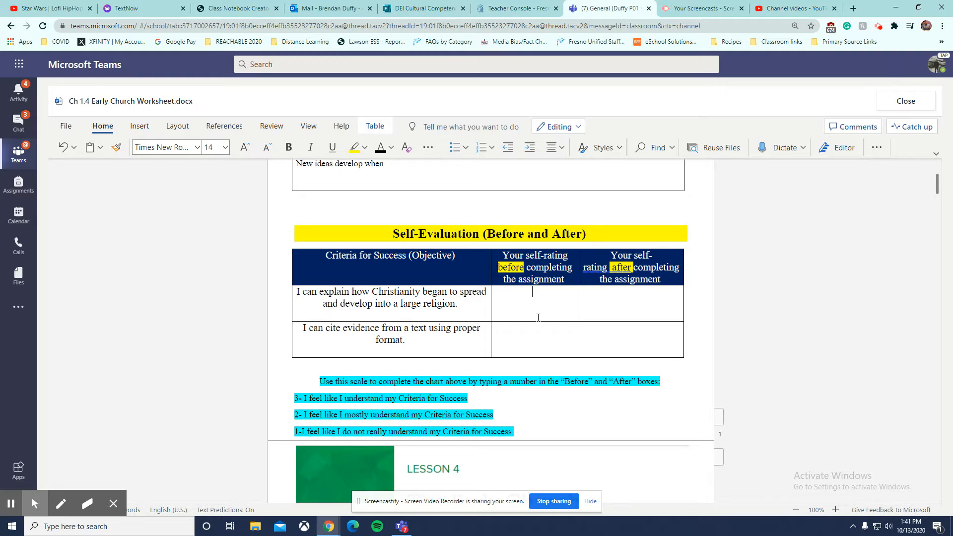
mouse_move(411, 406)
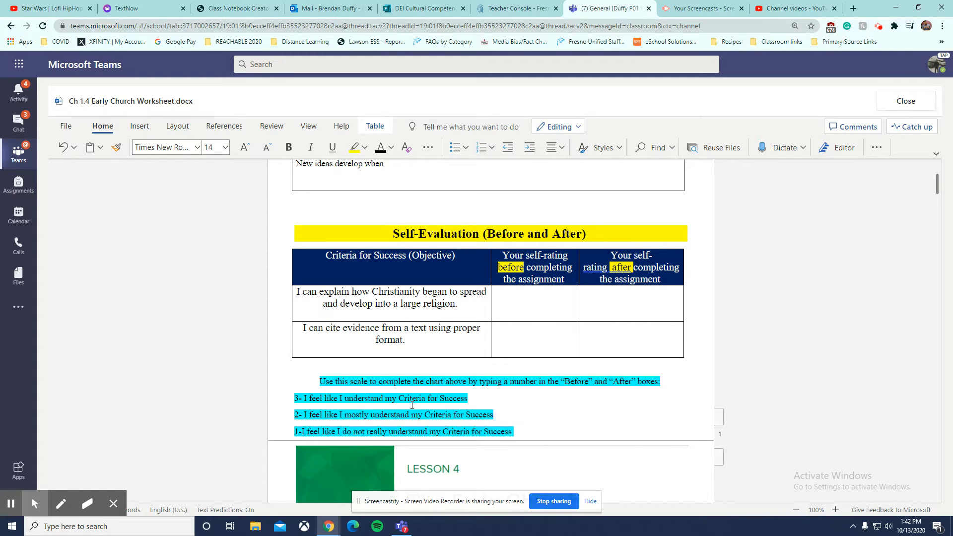
left_click(533, 327)
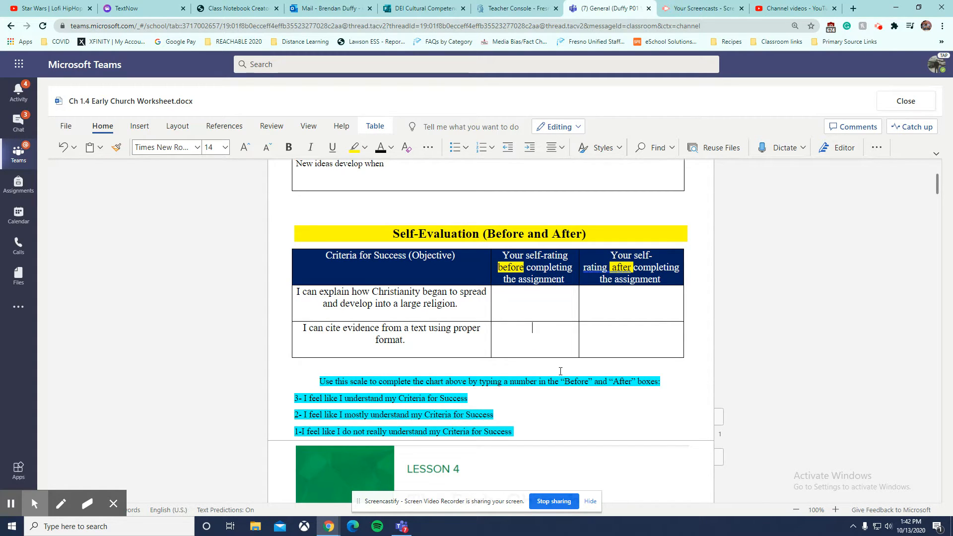
mouse_move(497, 435)
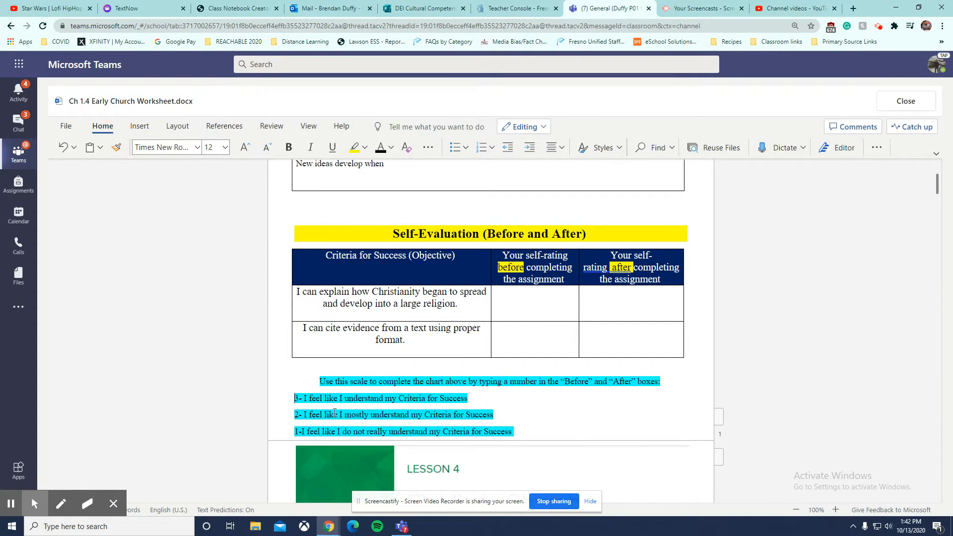
mouse_move(599, 410)
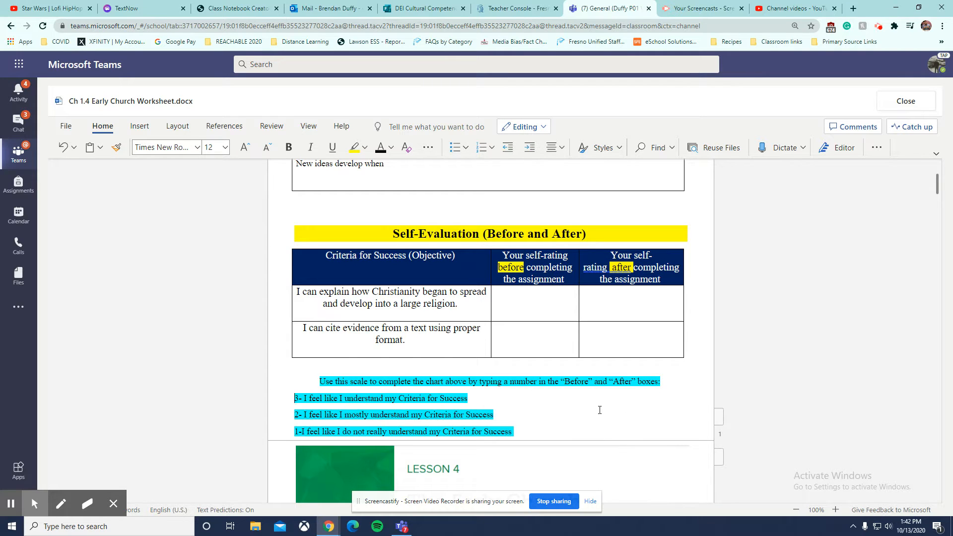
left_click(629, 297)
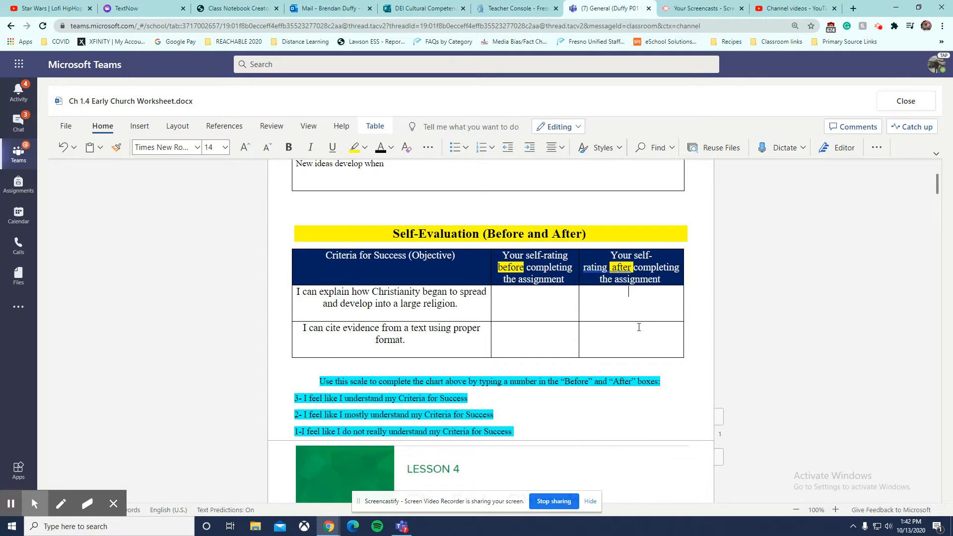
left_click(628, 339)
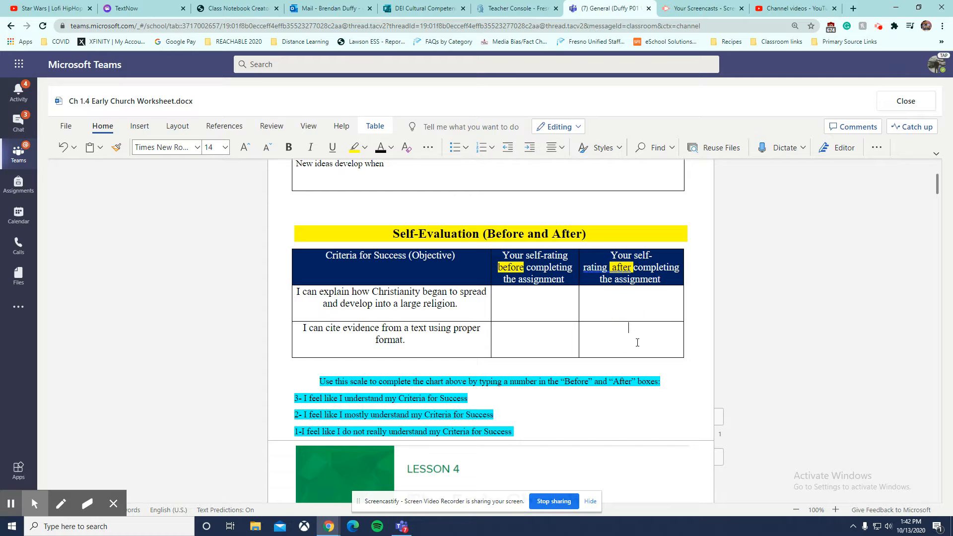
scroll("down", 3)
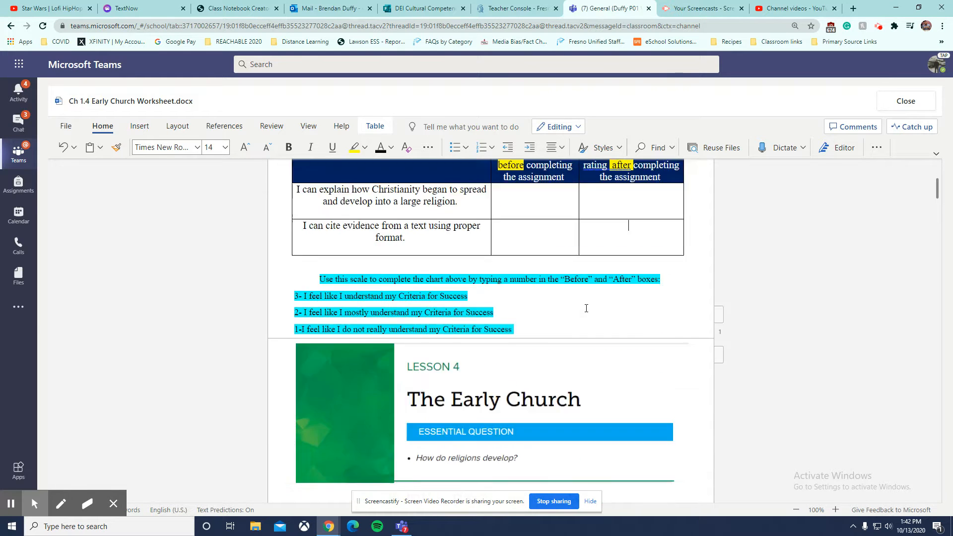
Step: Scroll through the reading passages to question 6 under 'The Empire Accepts Christianity'
scroll("down", 3)
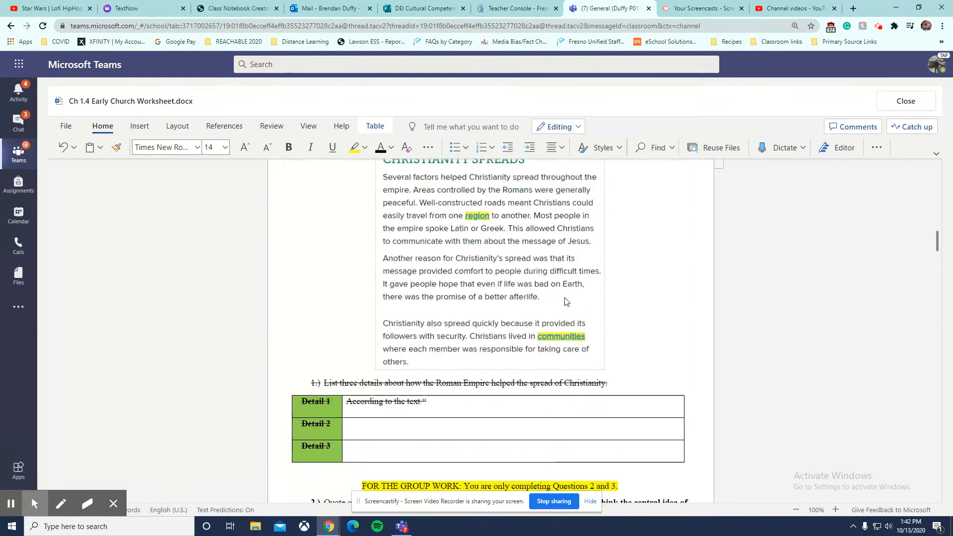
scroll("down", 3)
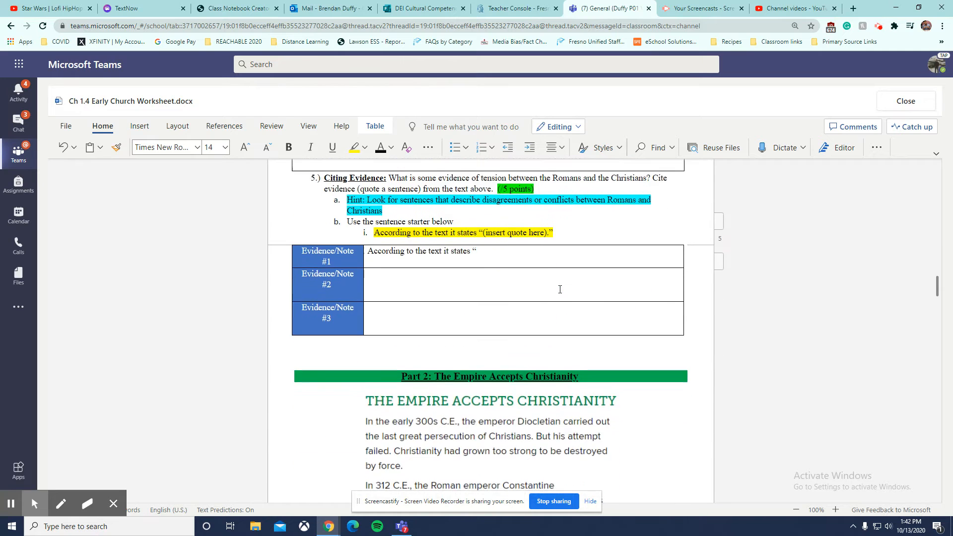
scroll("down", 3)
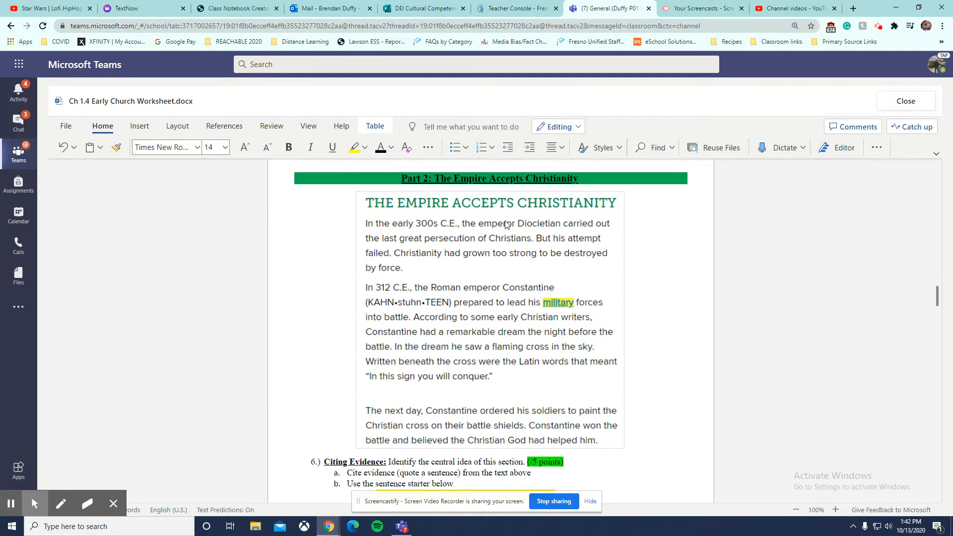
mouse_move(514, 308)
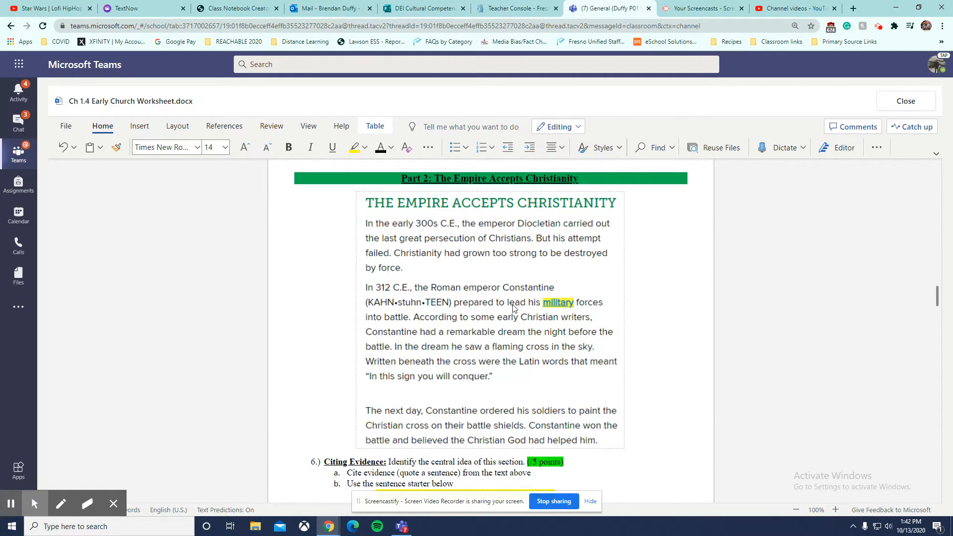
mouse_move(577, 357)
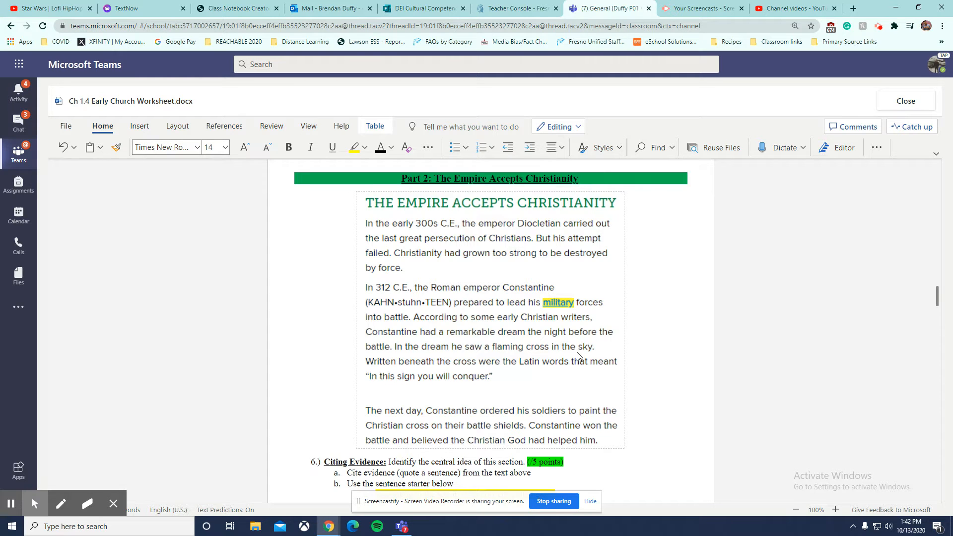
scroll("down", 3)
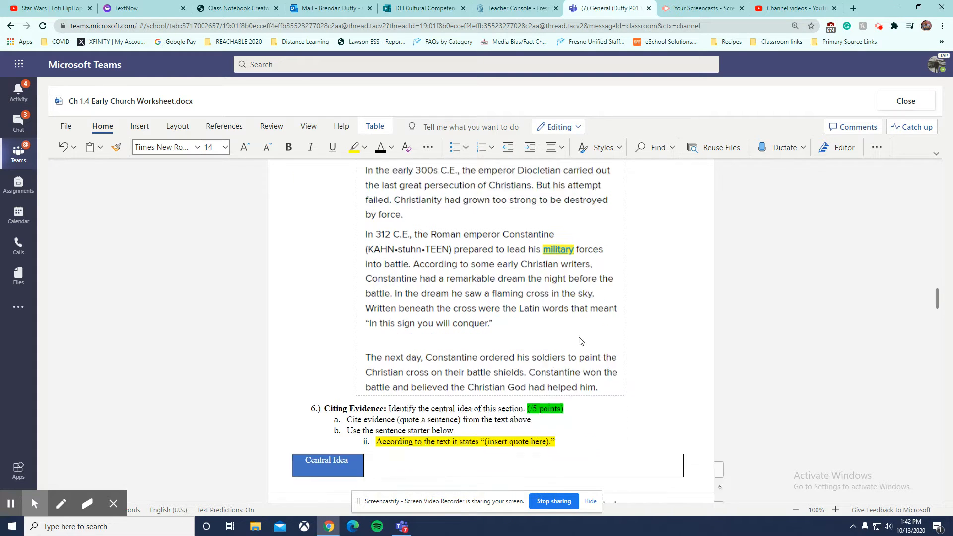
scroll("down", 3)
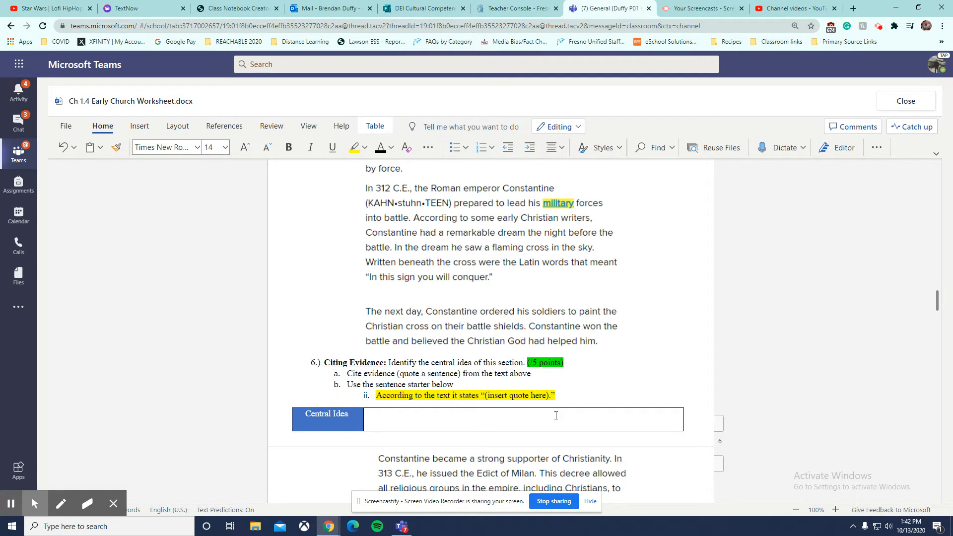
mouse_move(449, 378)
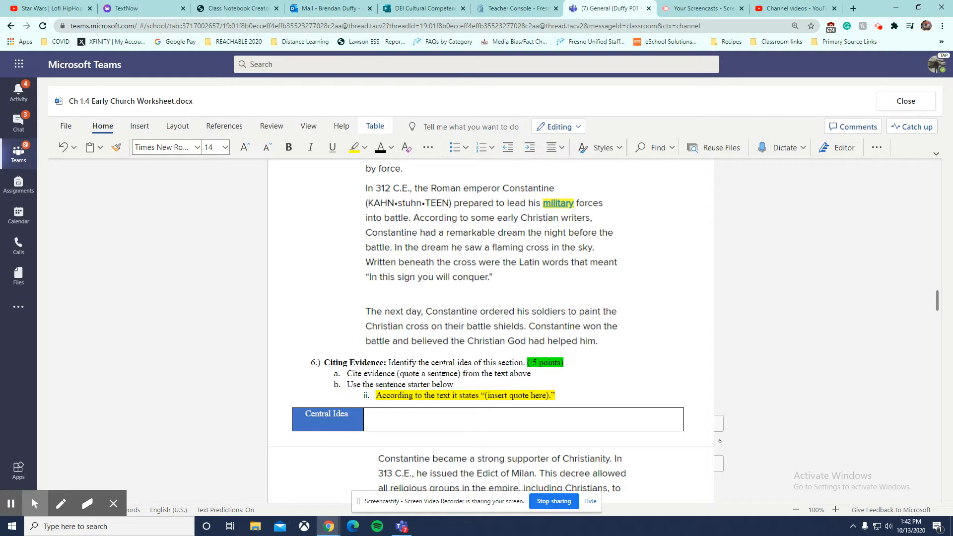
mouse_move(534, 381)
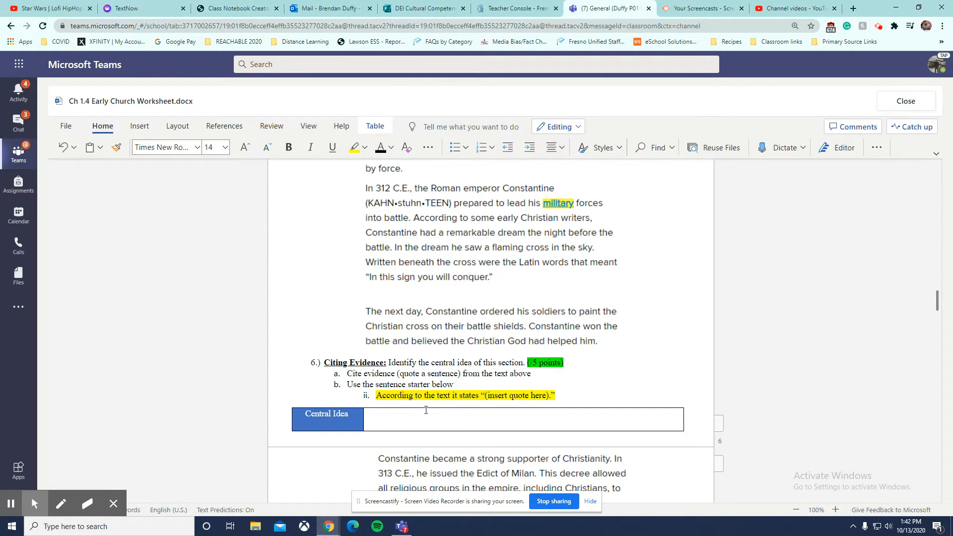
Step: Paste the 'According to the text it states' starter into question 6's Central Idea box
left_click(471, 395)
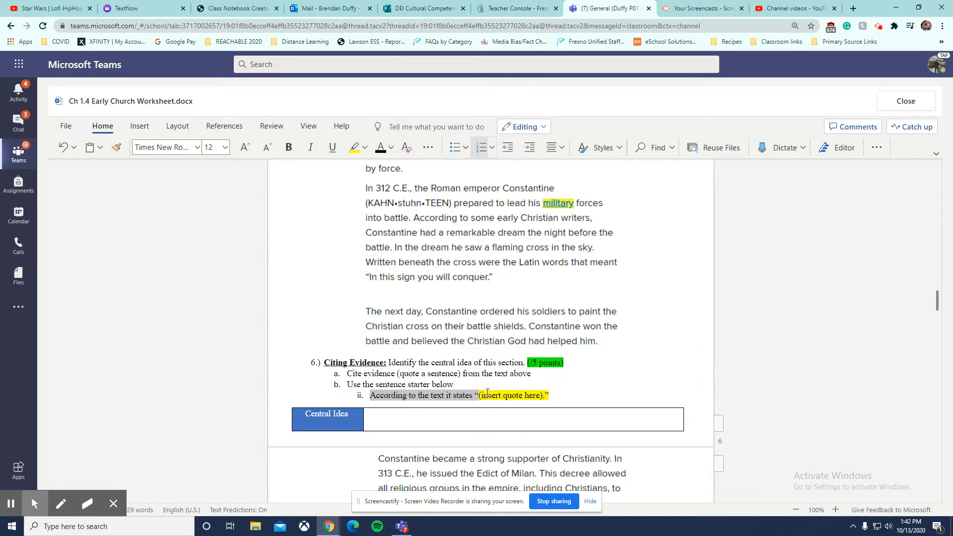
key("ctrl+v")
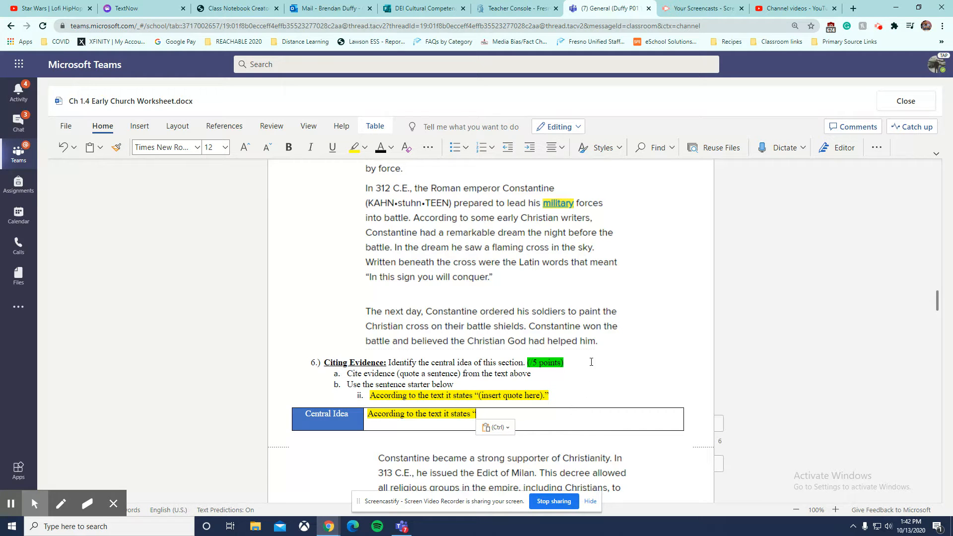
scroll("up", 3)
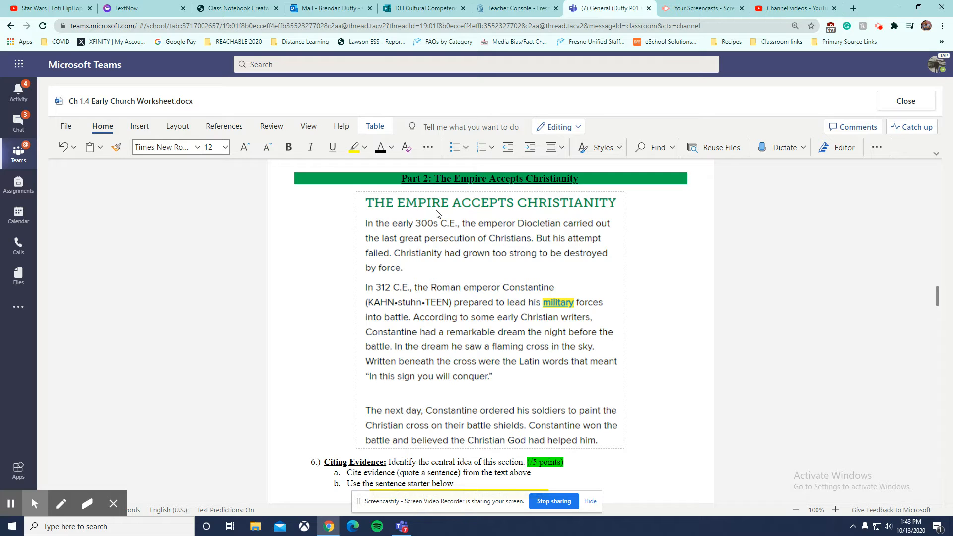
mouse_move(602, 336)
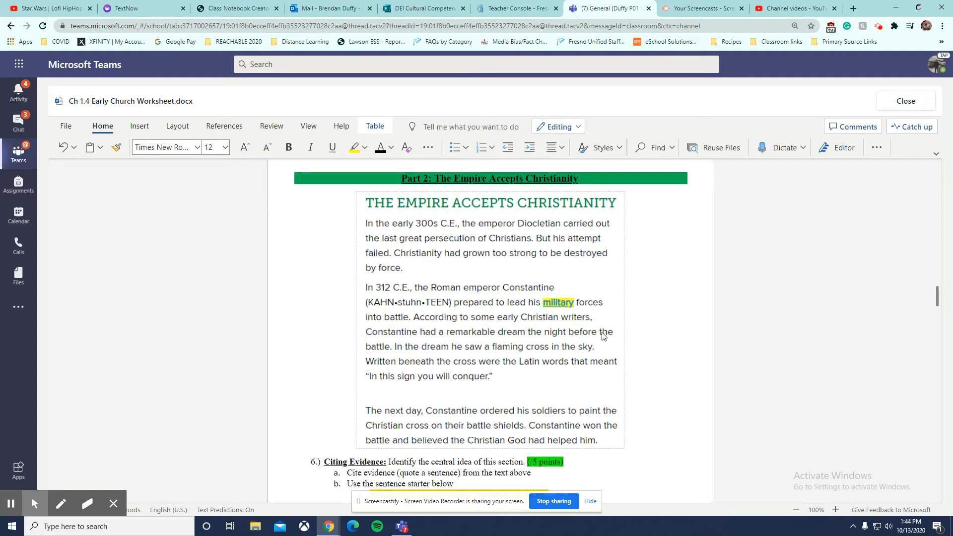
mouse_move(614, 441)
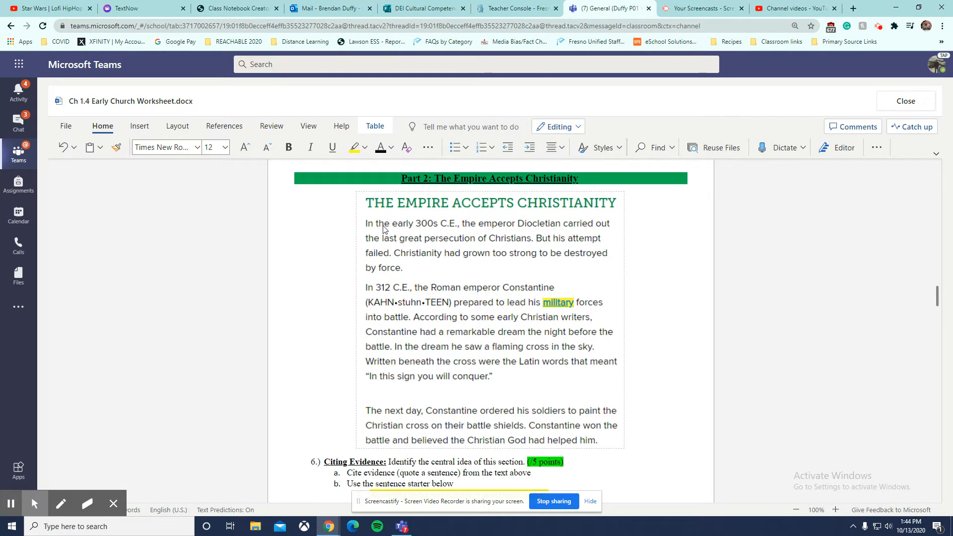
mouse_move(539, 233)
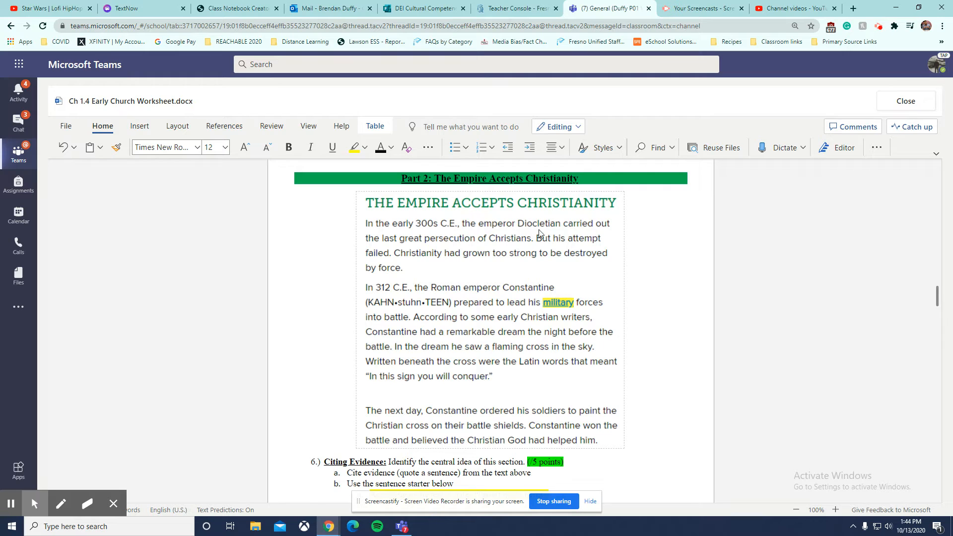
mouse_move(465, 243)
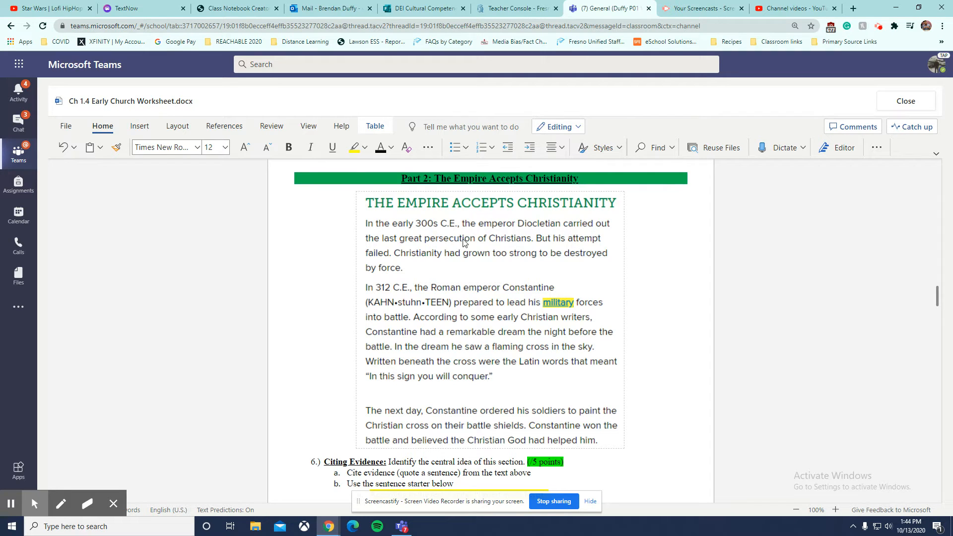
mouse_move(455, 247)
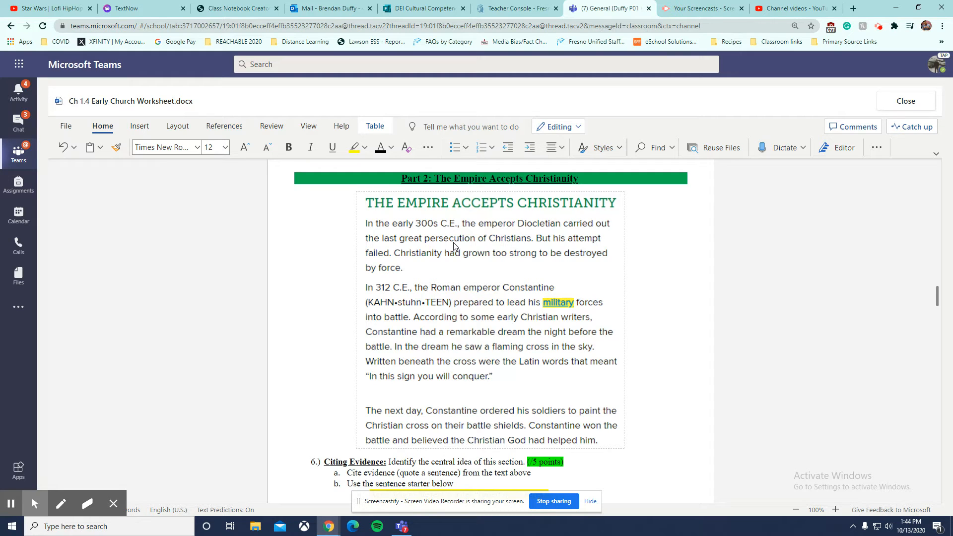
mouse_move(514, 205)
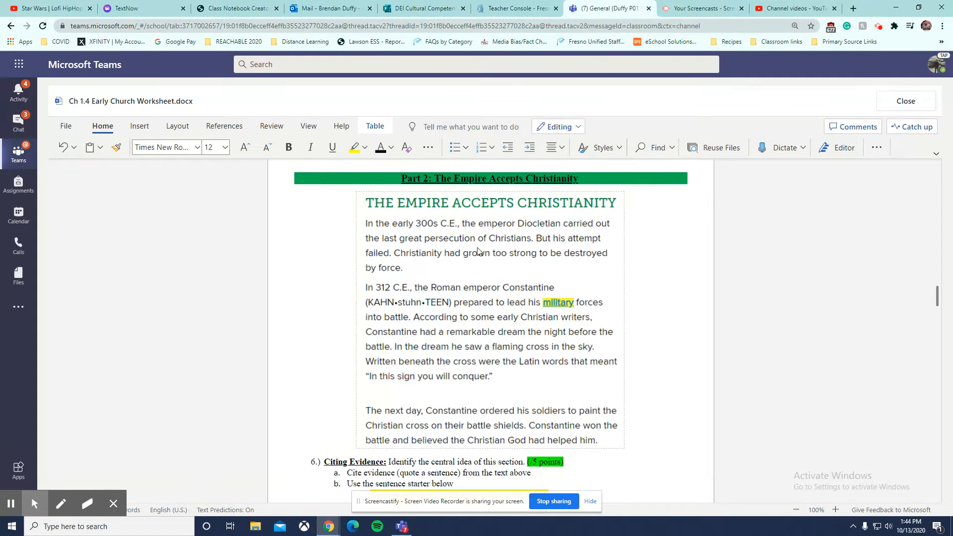
mouse_move(544, 251)
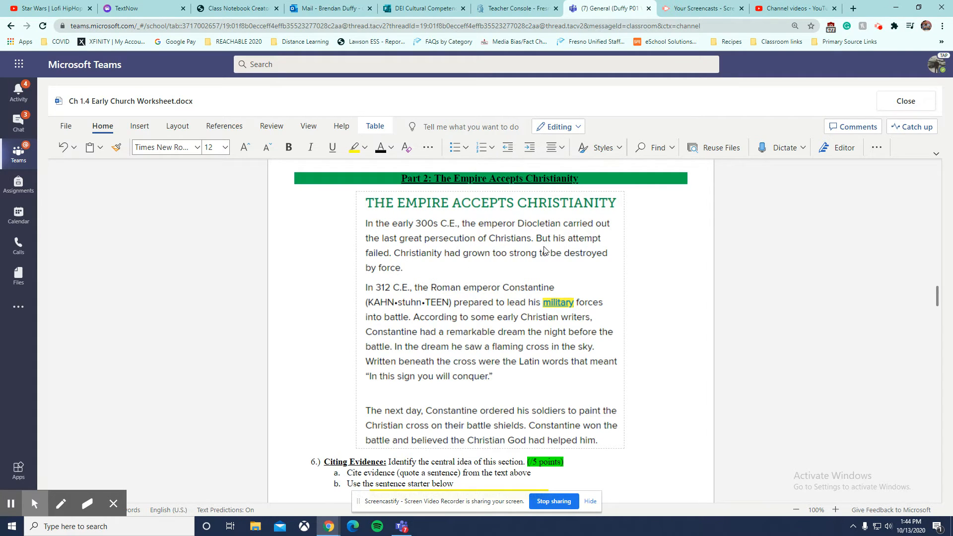
mouse_move(590, 266)
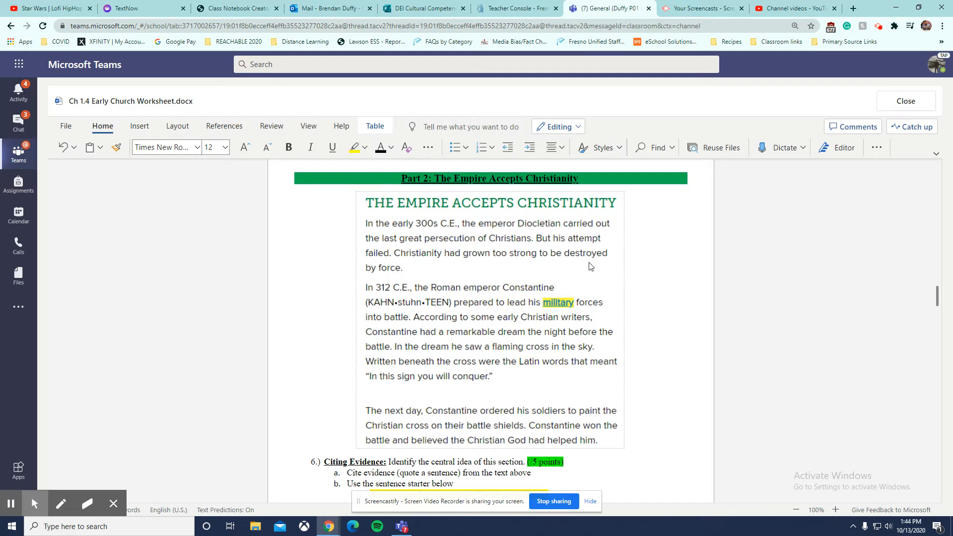
mouse_move(571, 248)
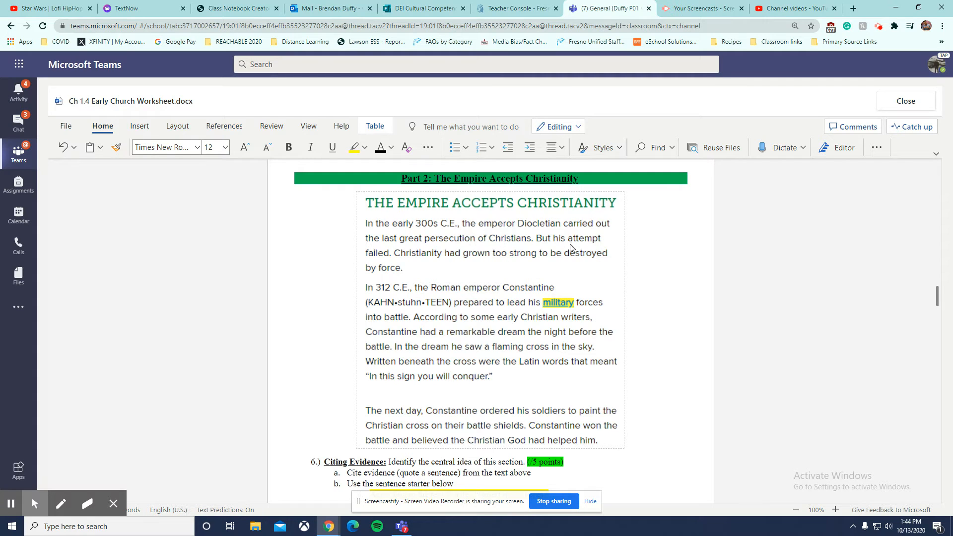
mouse_move(413, 310)
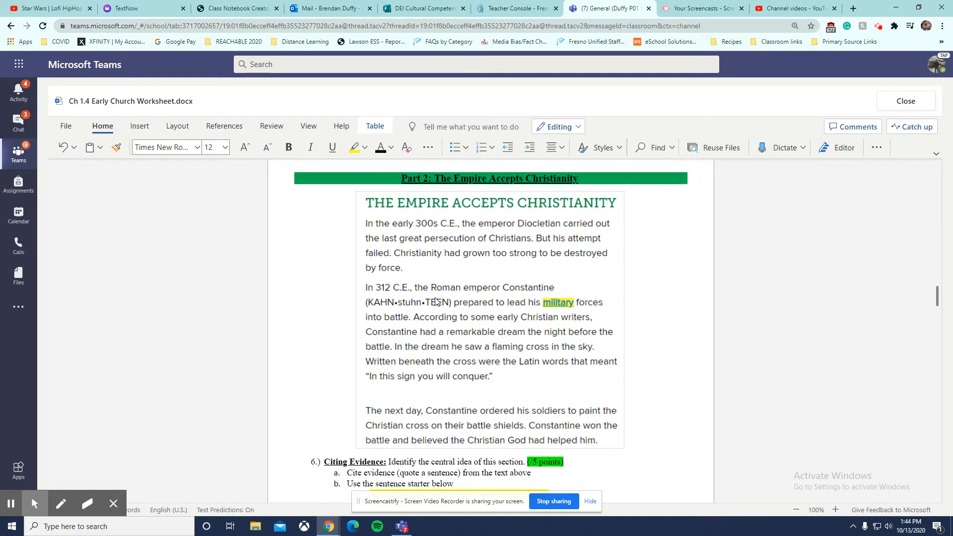
mouse_move(526, 307)
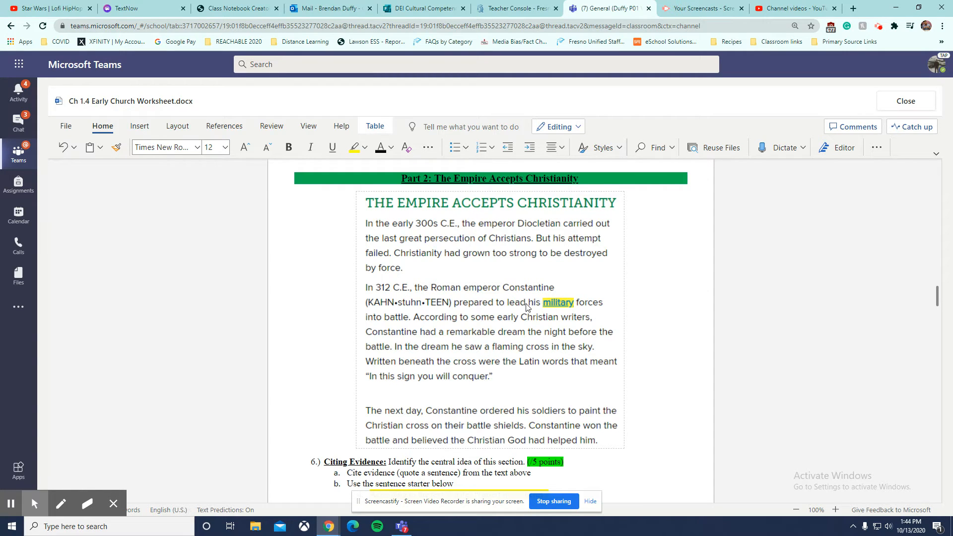
mouse_move(380, 330)
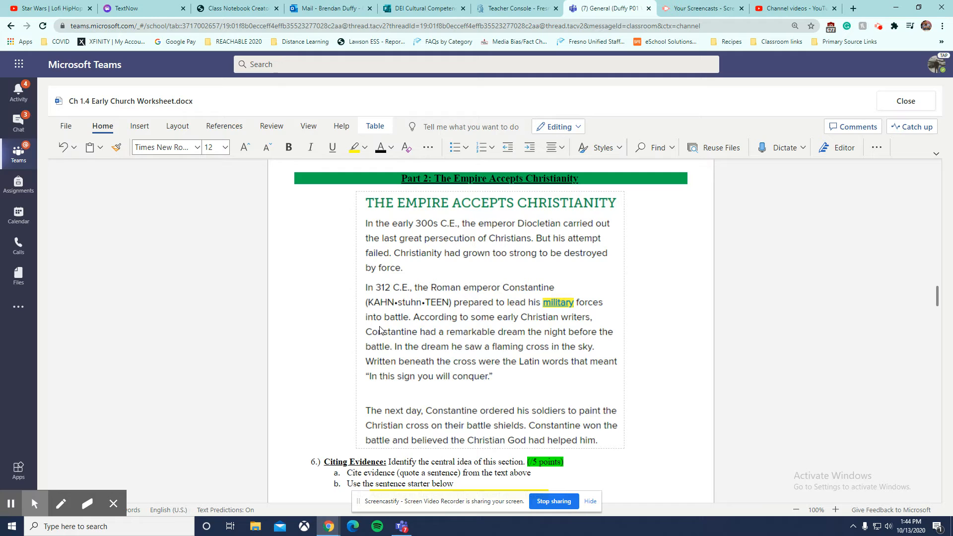
mouse_move(517, 338)
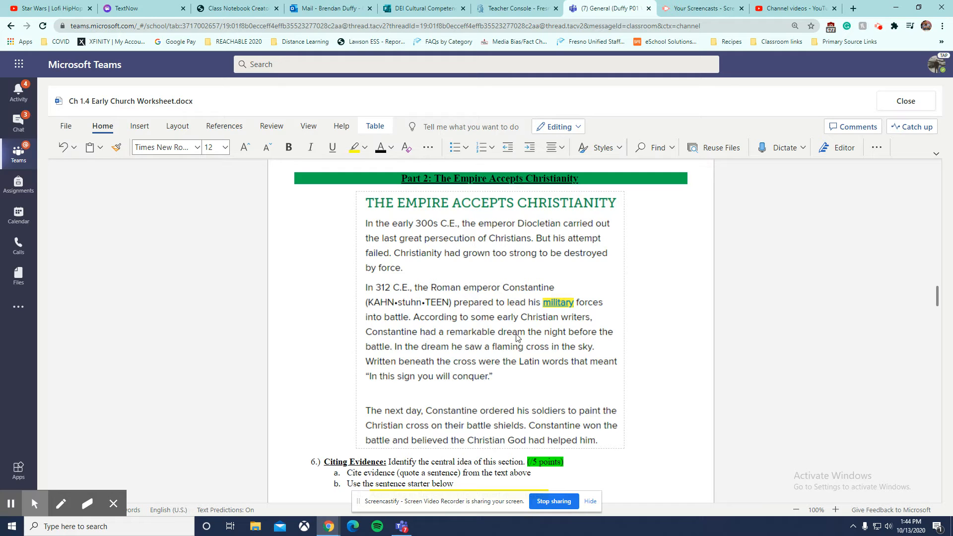
mouse_move(388, 346)
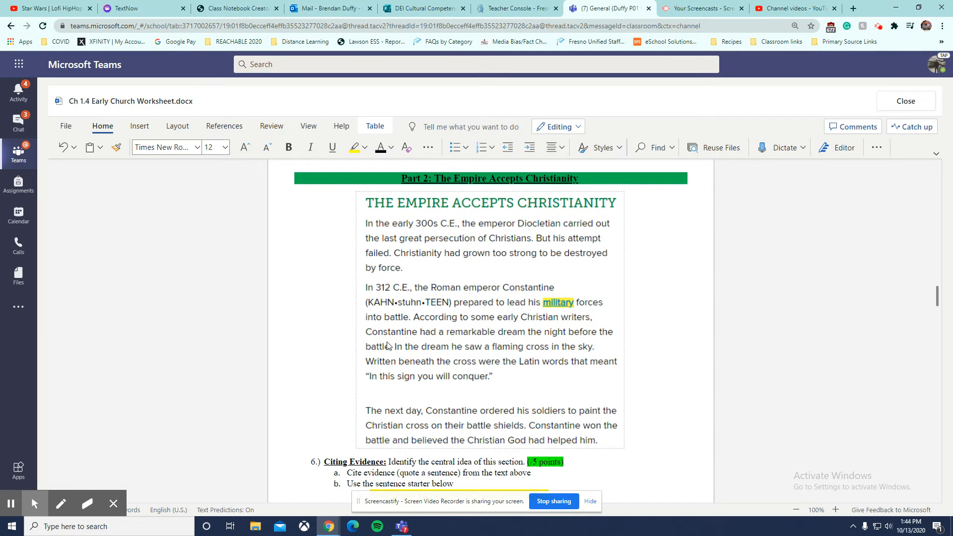
mouse_move(506, 389)
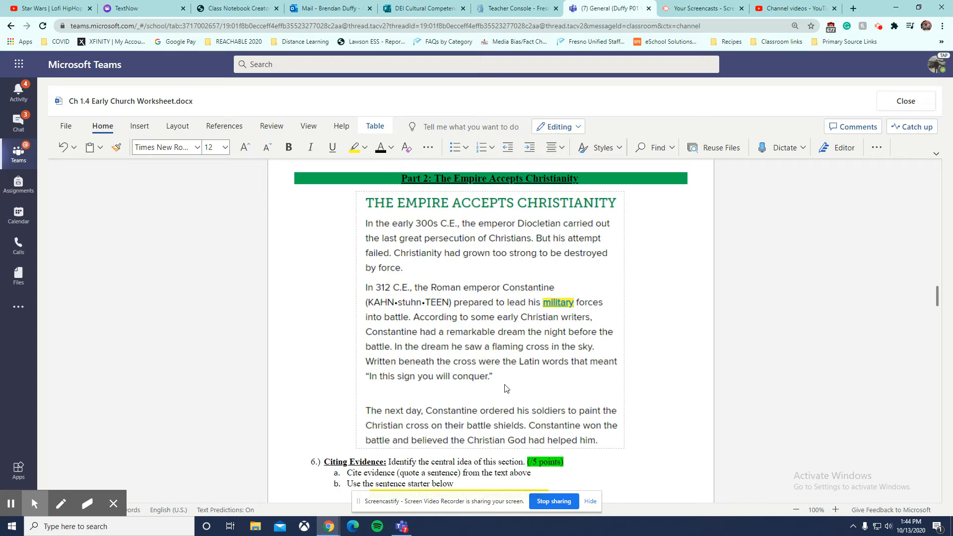
mouse_move(554, 341)
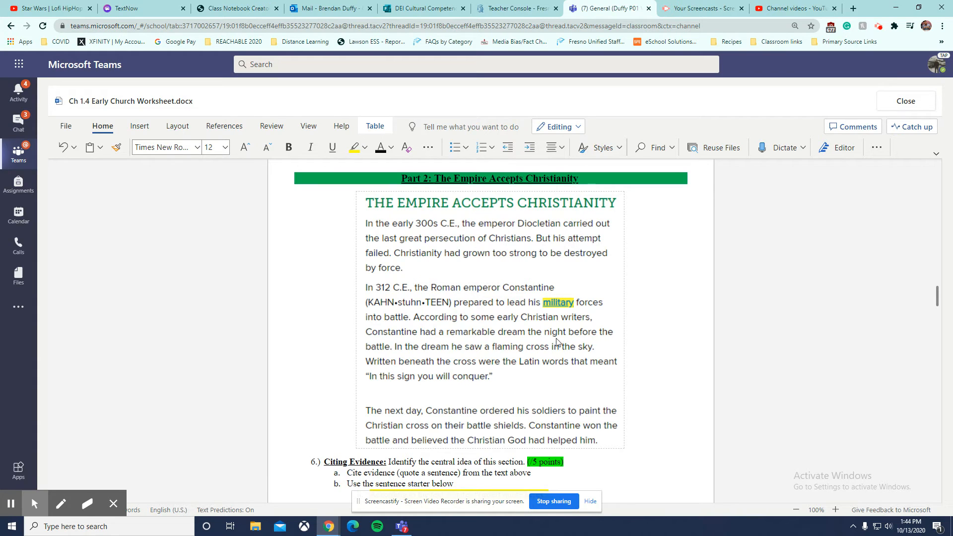
mouse_move(457, 347)
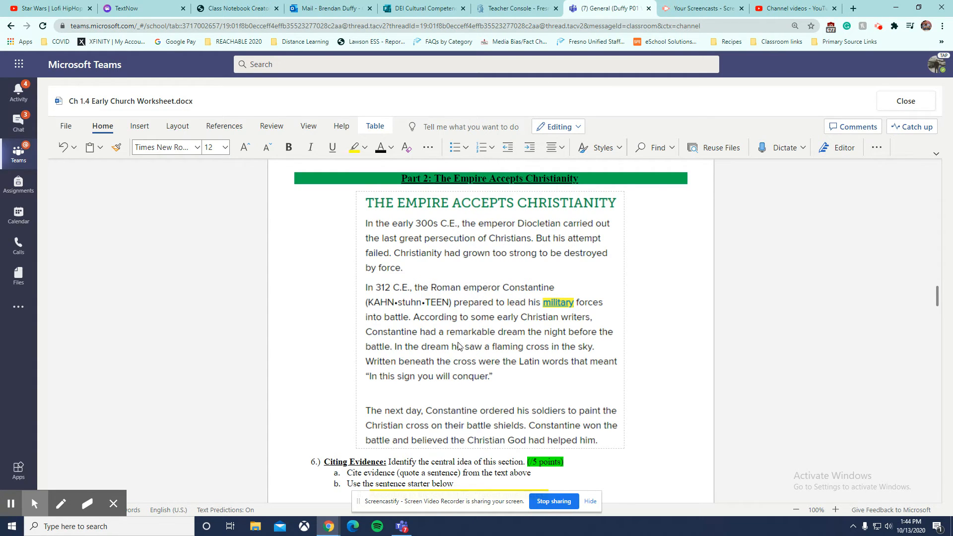
mouse_move(486, 407)
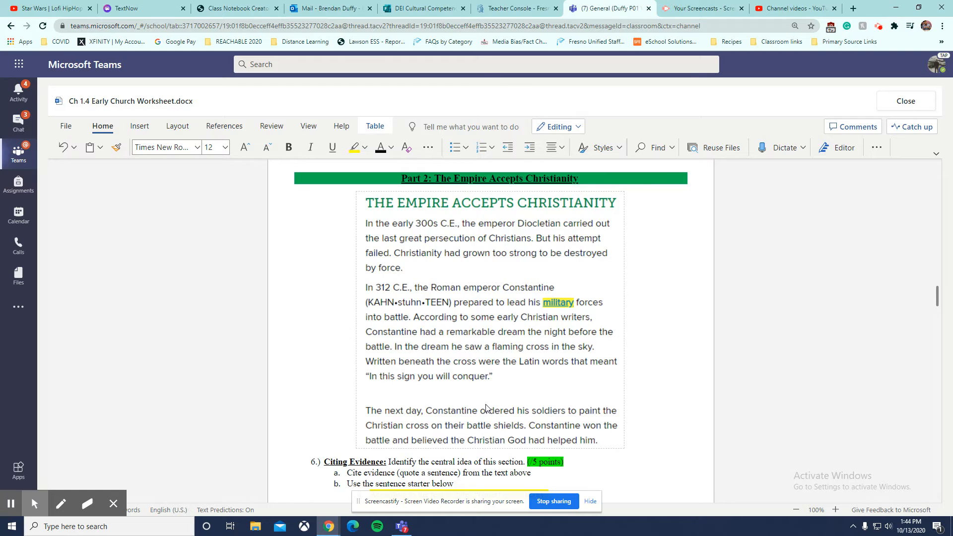
mouse_move(428, 400)
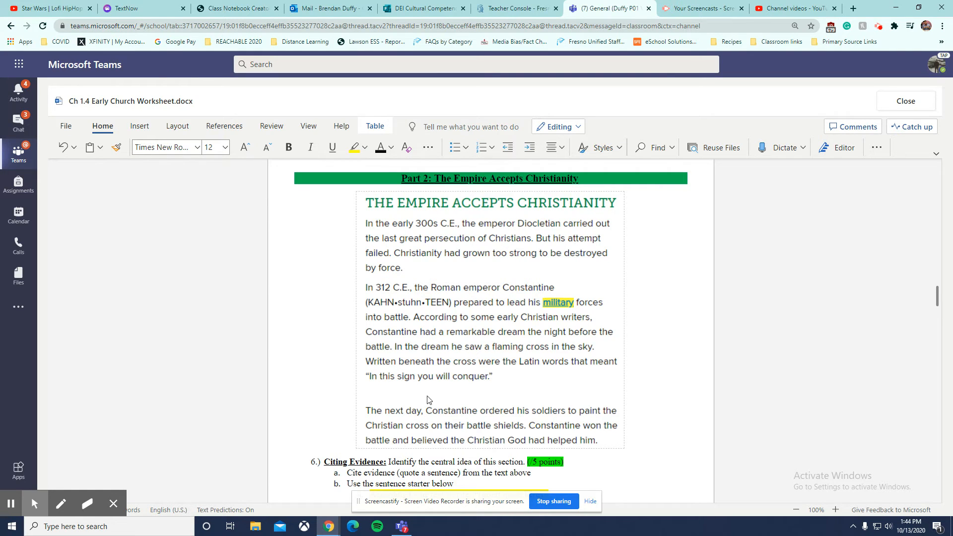
mouse_move(406, 415)
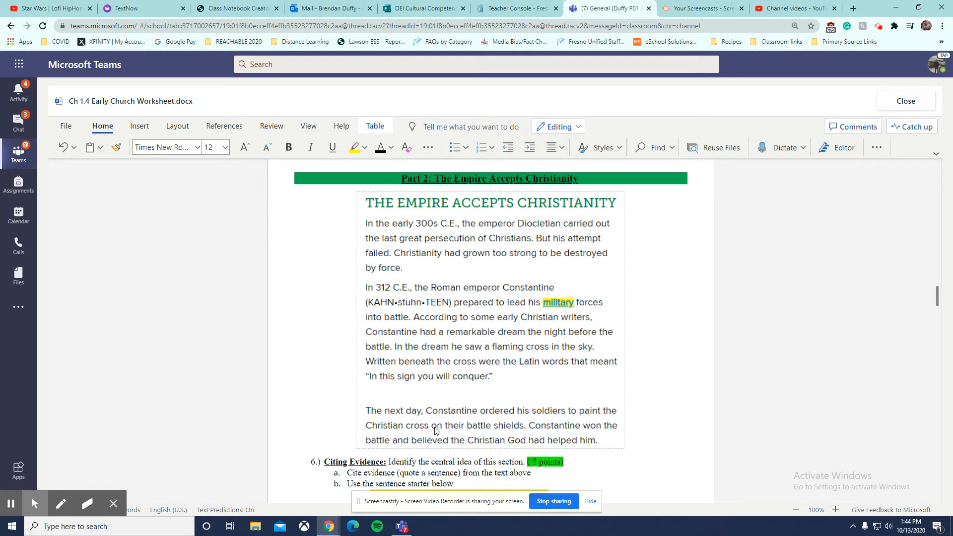
mouse_move(506, 431)
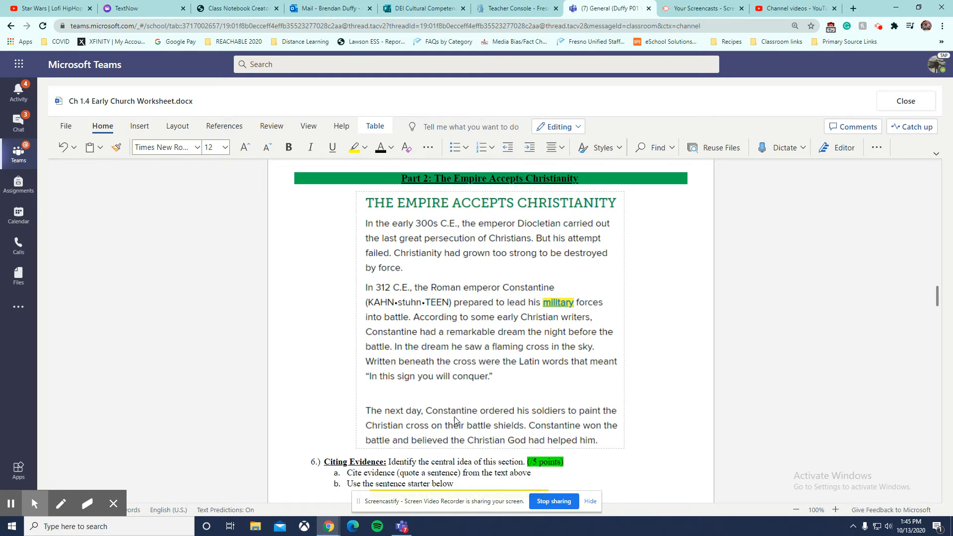
mouse_move(482, 418)
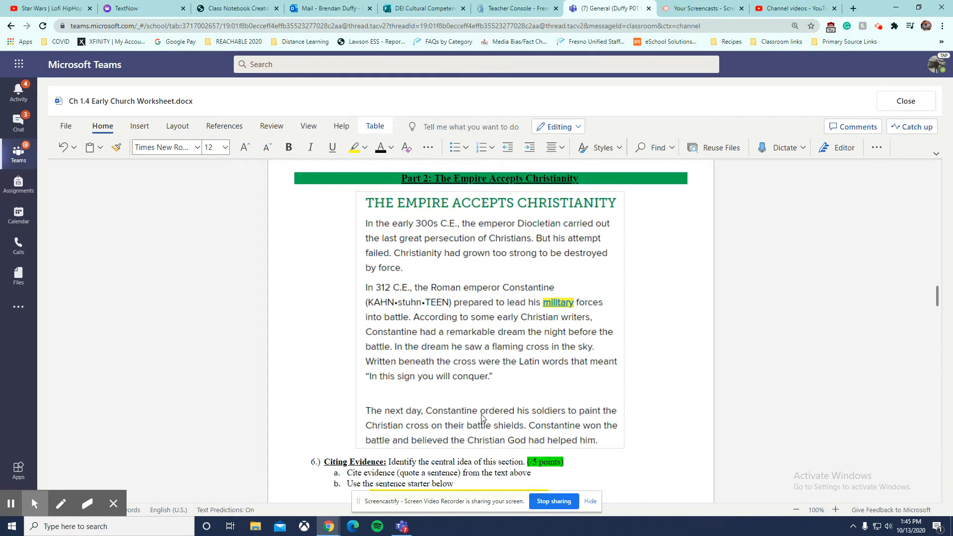
mouse_move(510, 273)
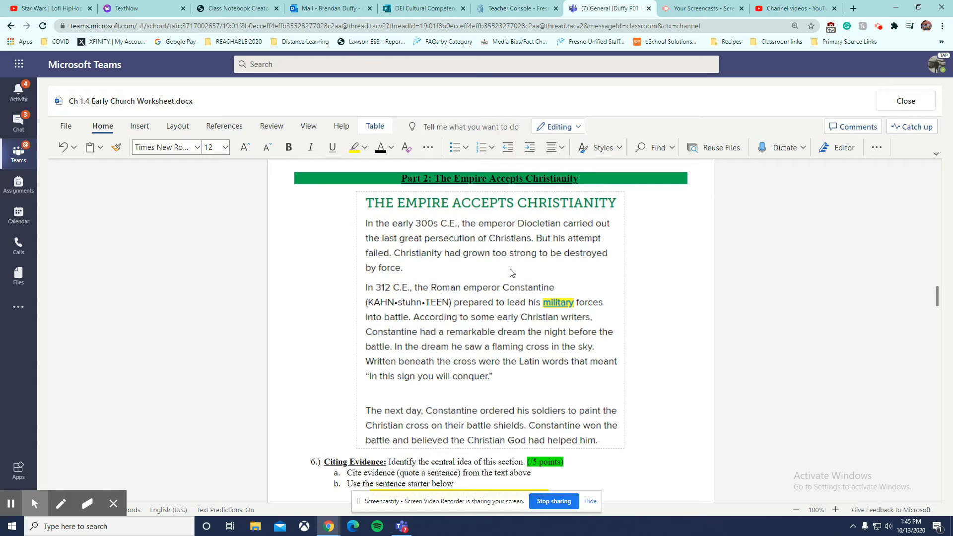
mouse_move(480, 377)
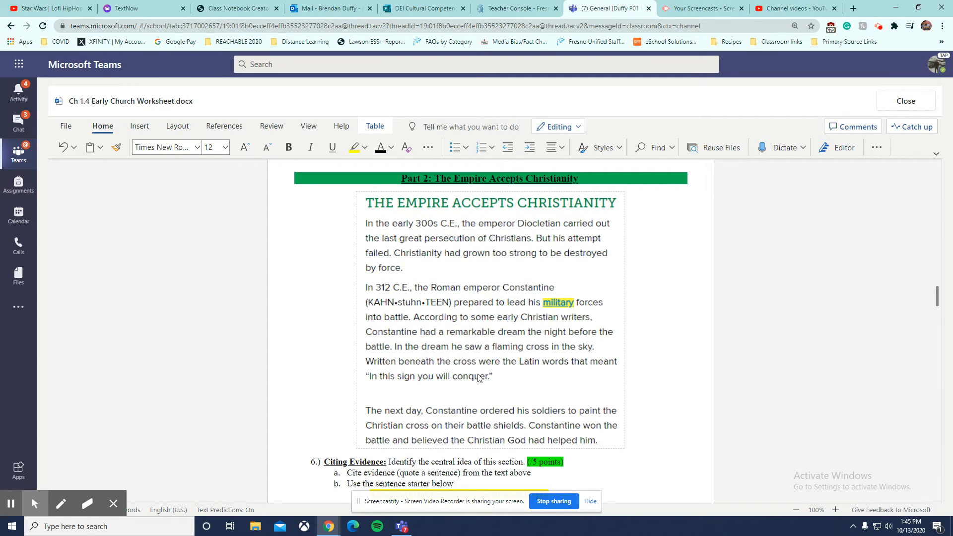
mouse_move(548, 433)
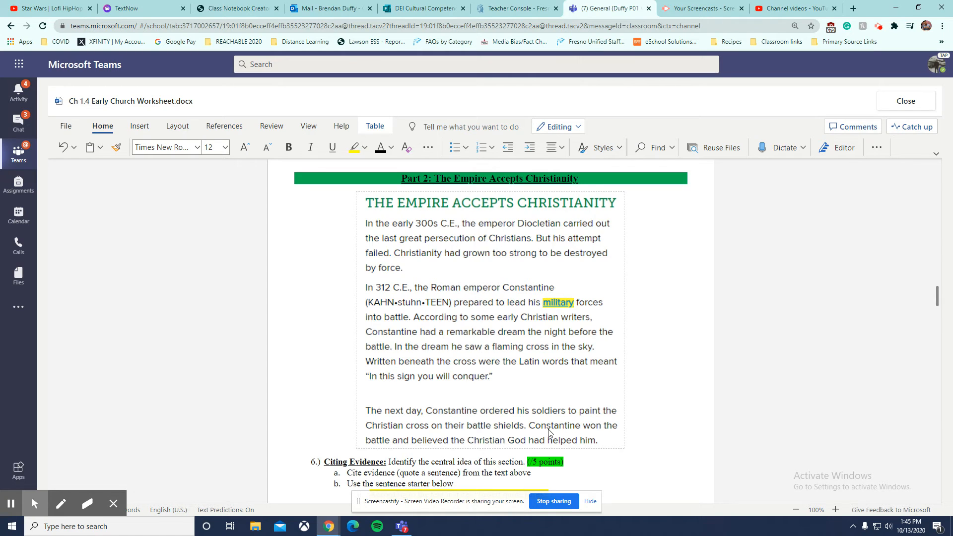
mouse_move(531, 448)
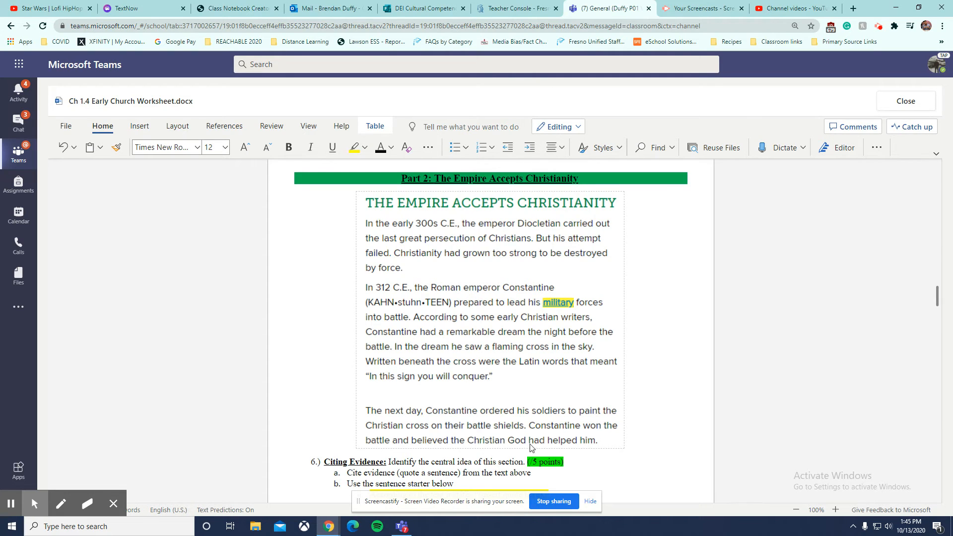
mouse_move(573, 428)
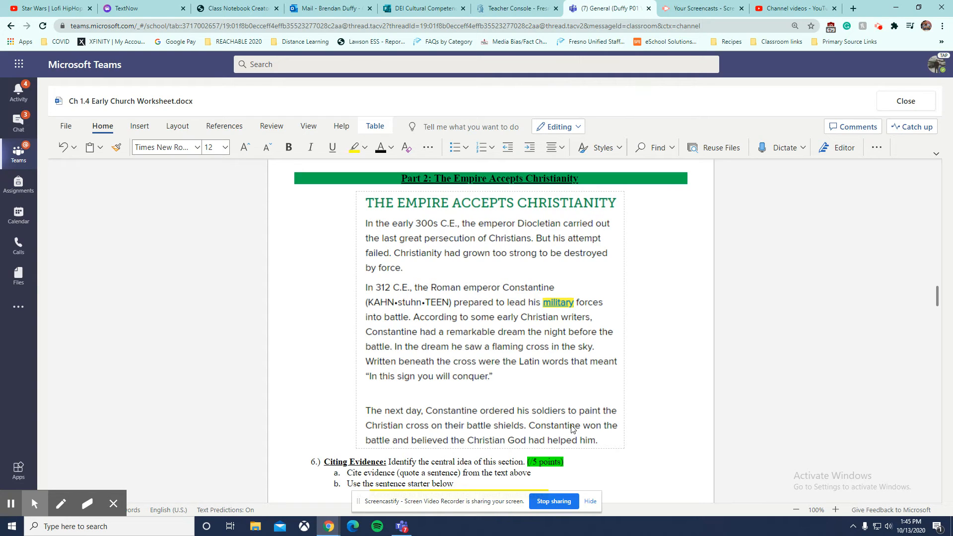
mouse_move(534, 430)
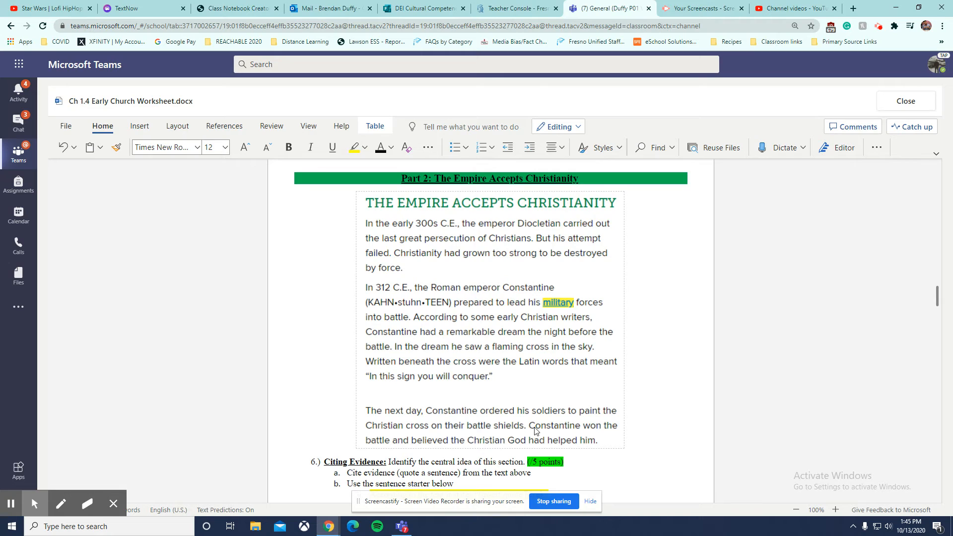
mouse_move(467, 449)
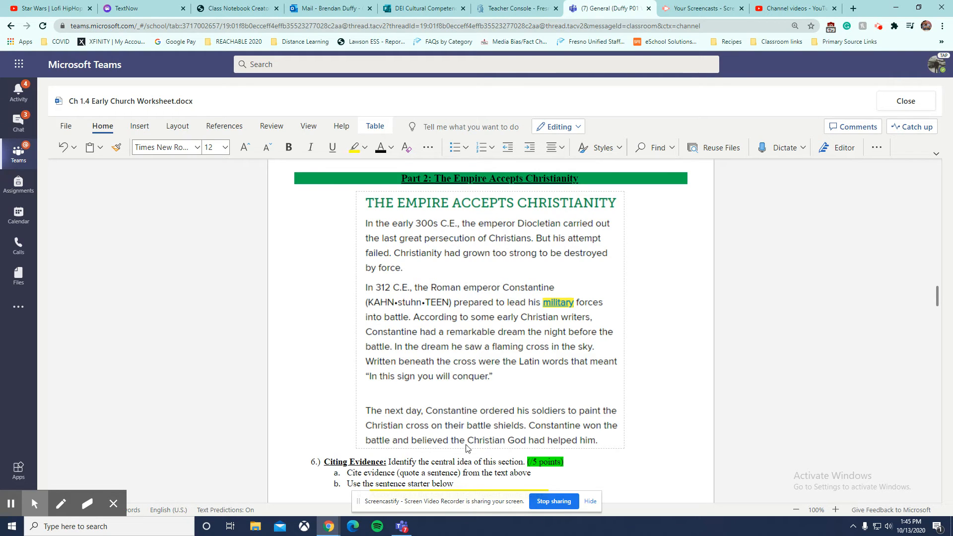
mouse_move(580, 449)
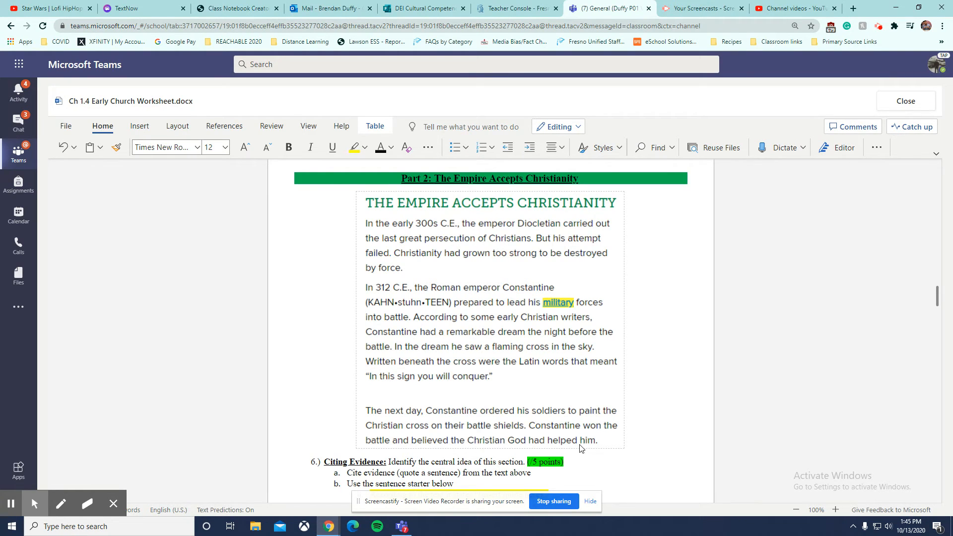
mouse_move(569, 423)
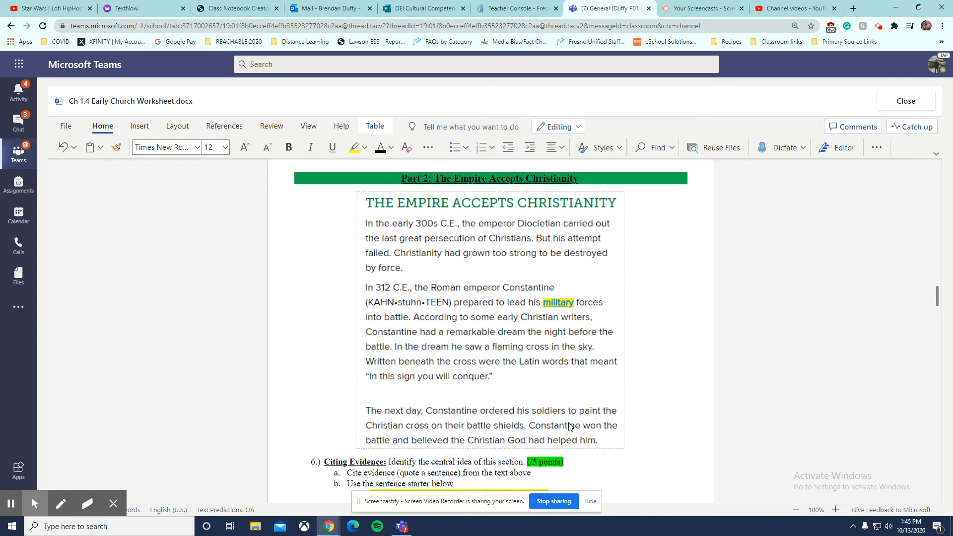
mouse_move(538, 238)
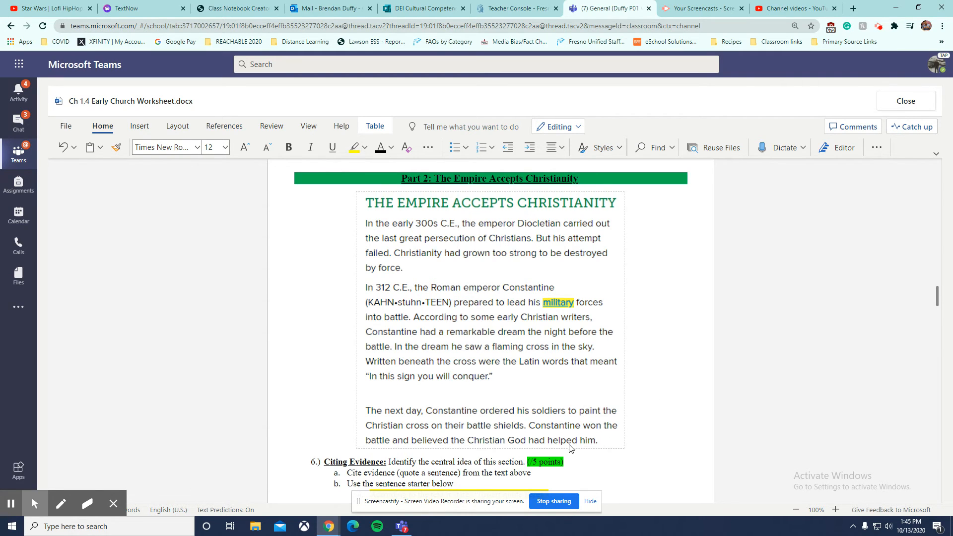
mouse_move(609, 435)
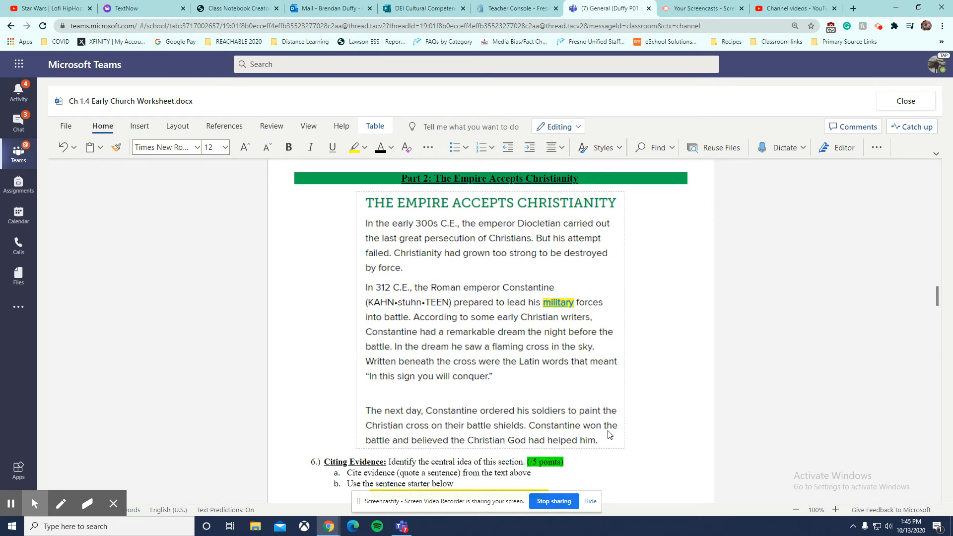
mouse_move(456, 425)
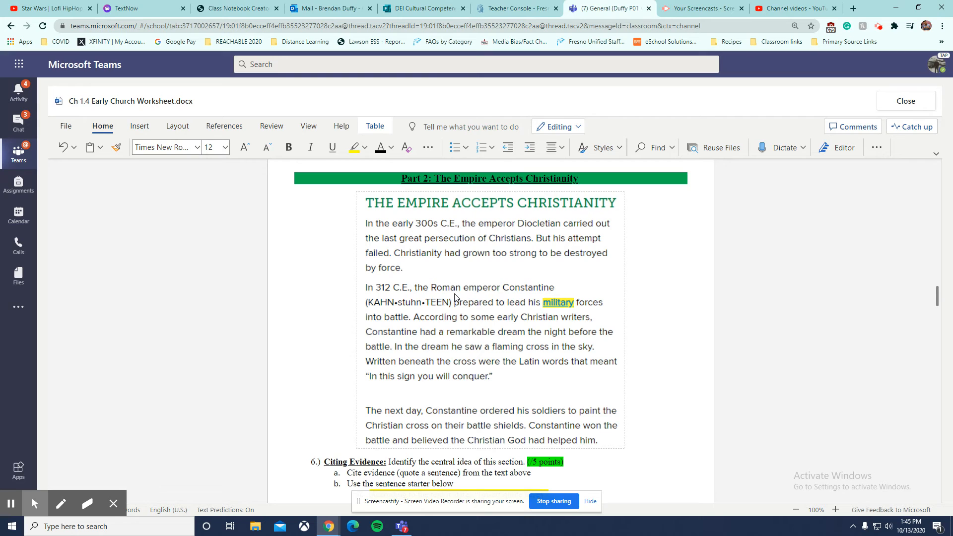
mouse_move(534, 406)
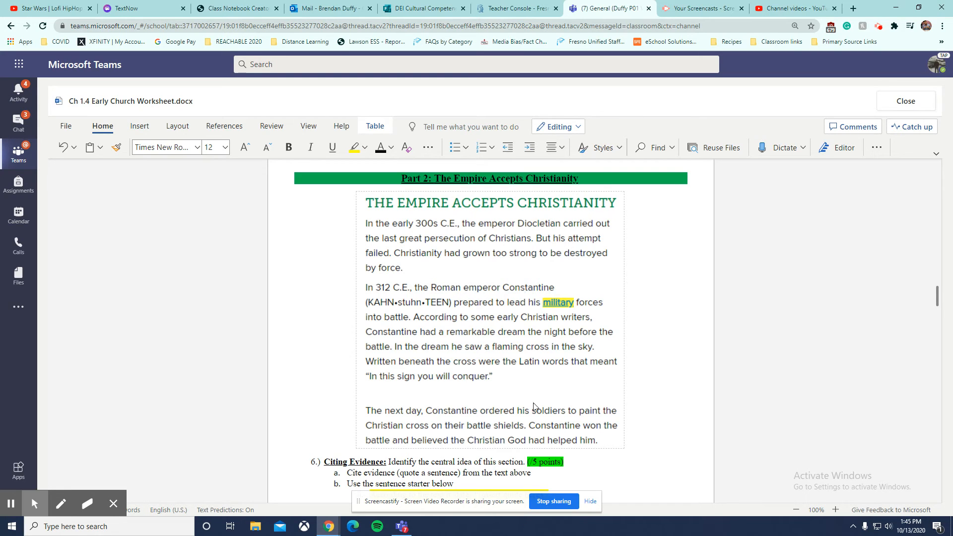
mouse_move(560, 444)
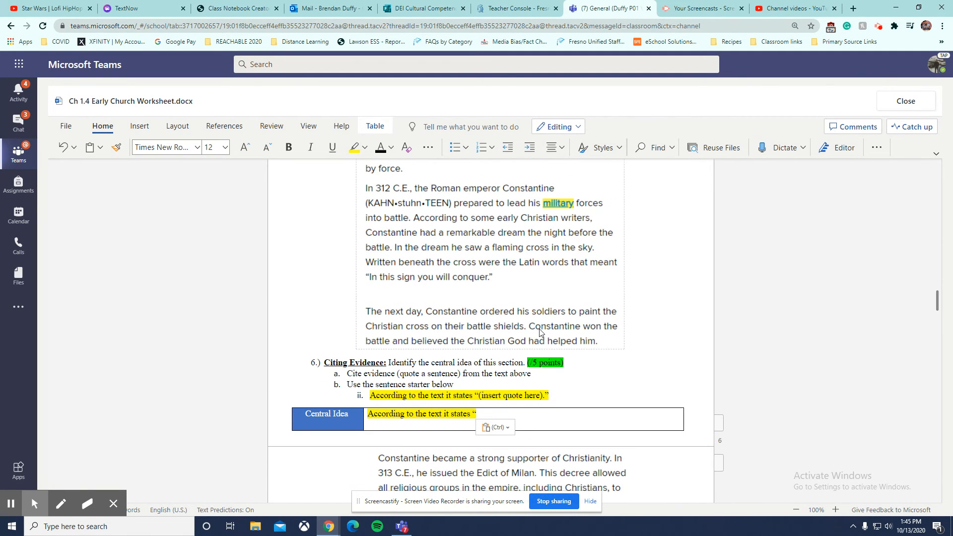
mouse_move(532, 419)
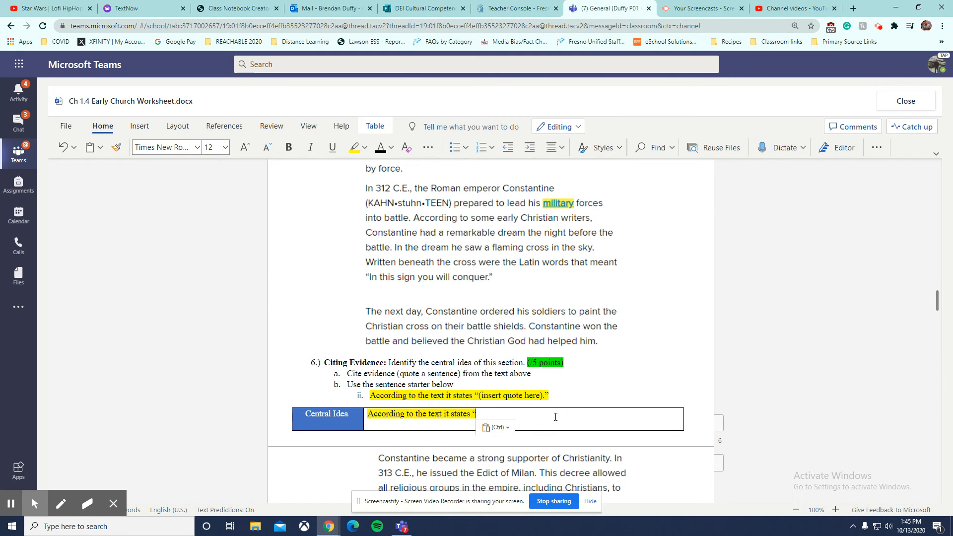
mouse_move(652, 430)
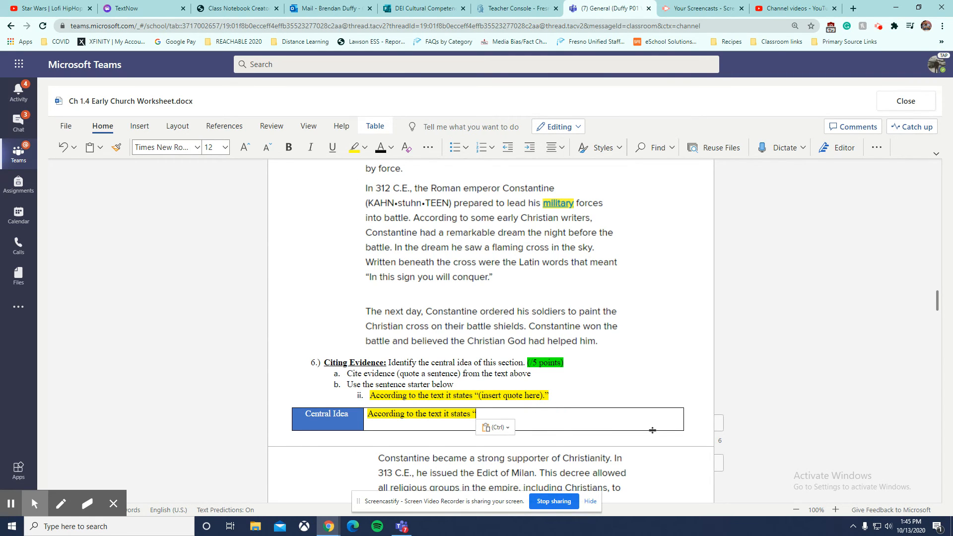
scroll("up", 3)
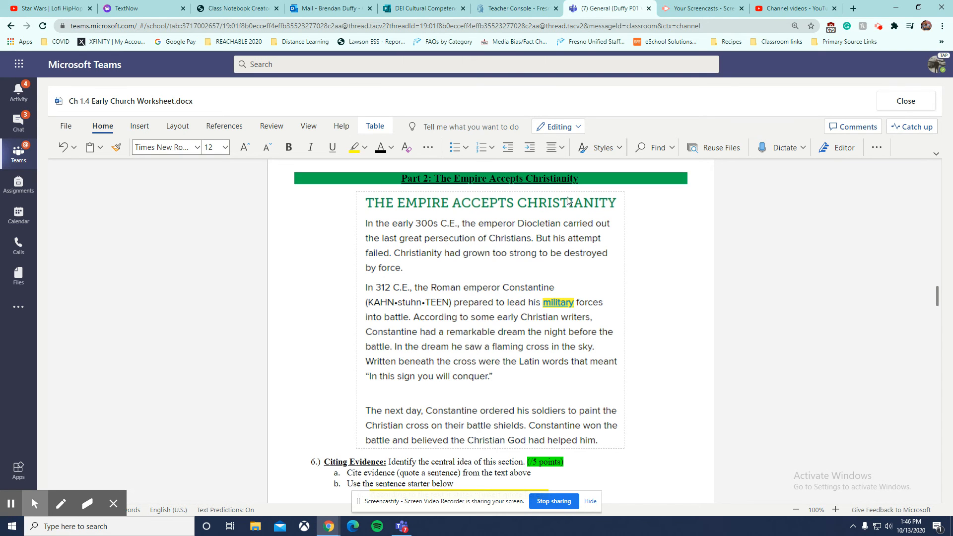
scroll("down", 3)
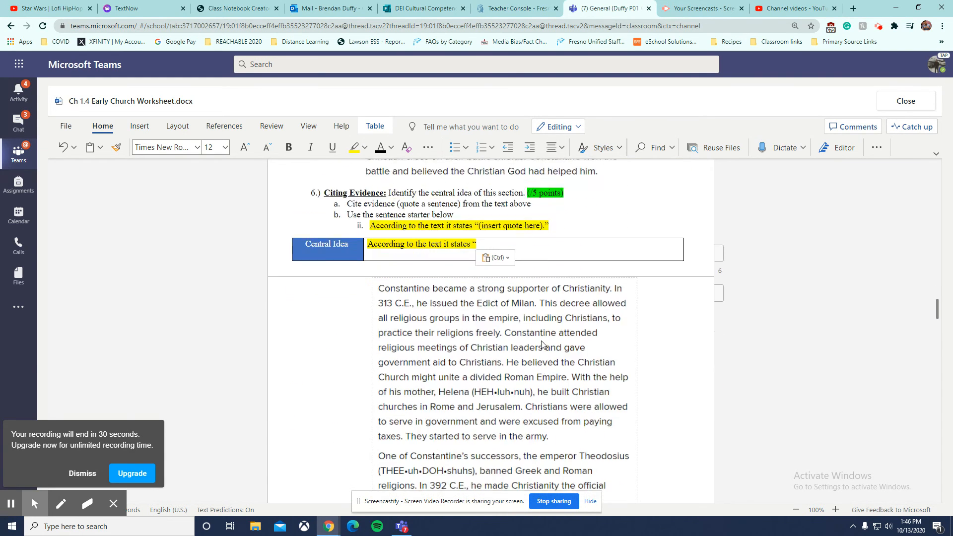
scroll("down", 3)
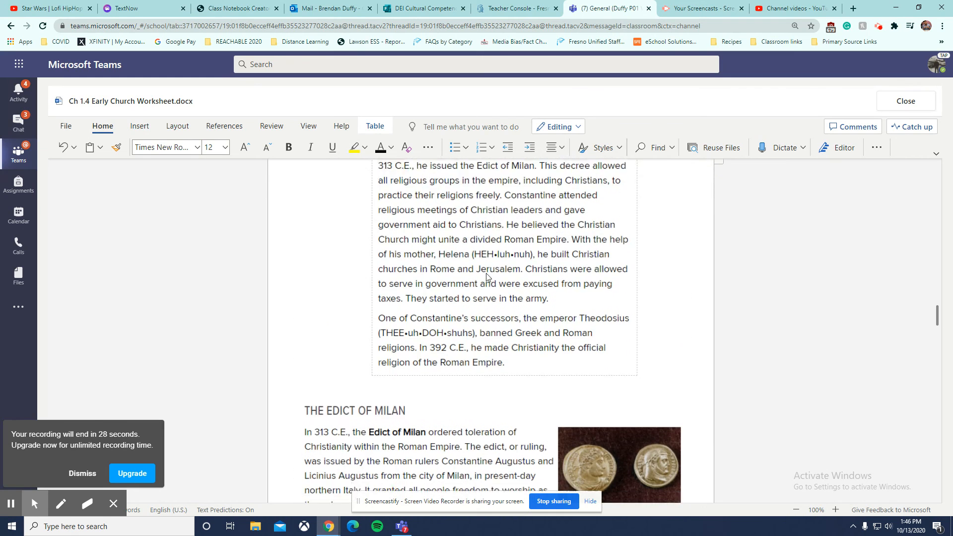
scroll("down", 3)
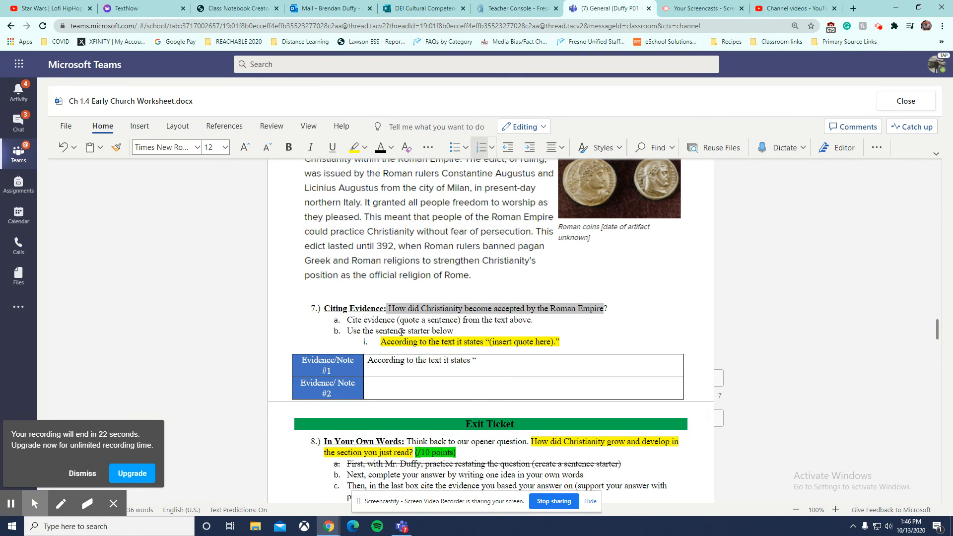
scroll("up", 3)
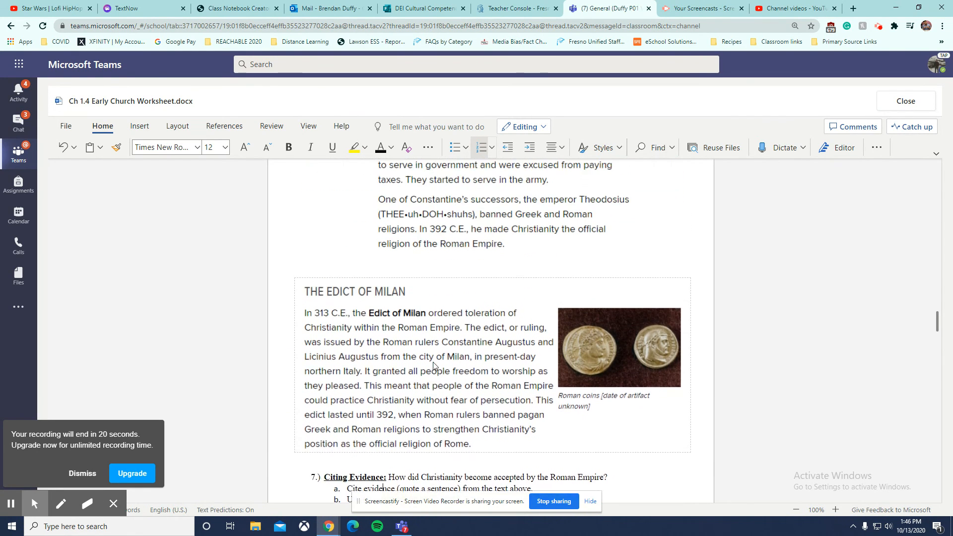
scroll("up", 3)
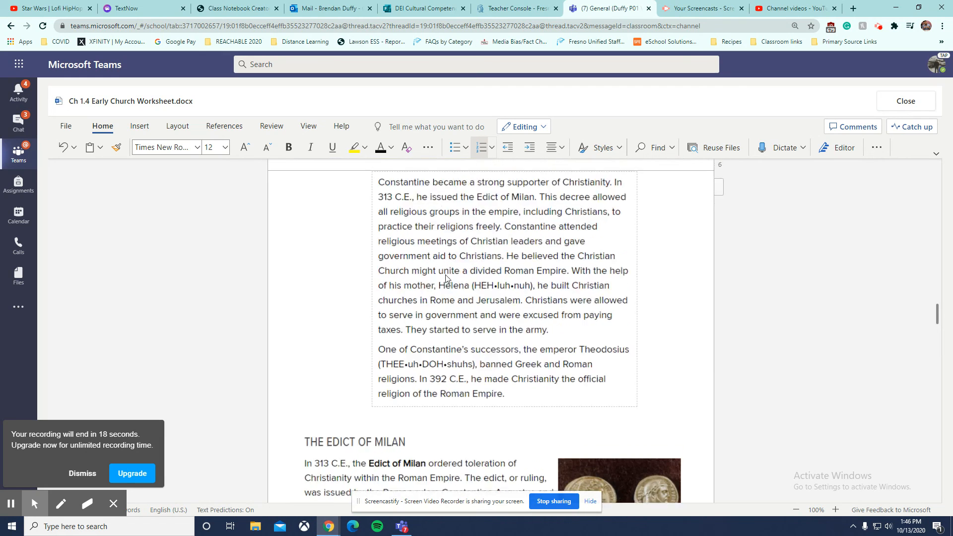
scroll("down", 3)
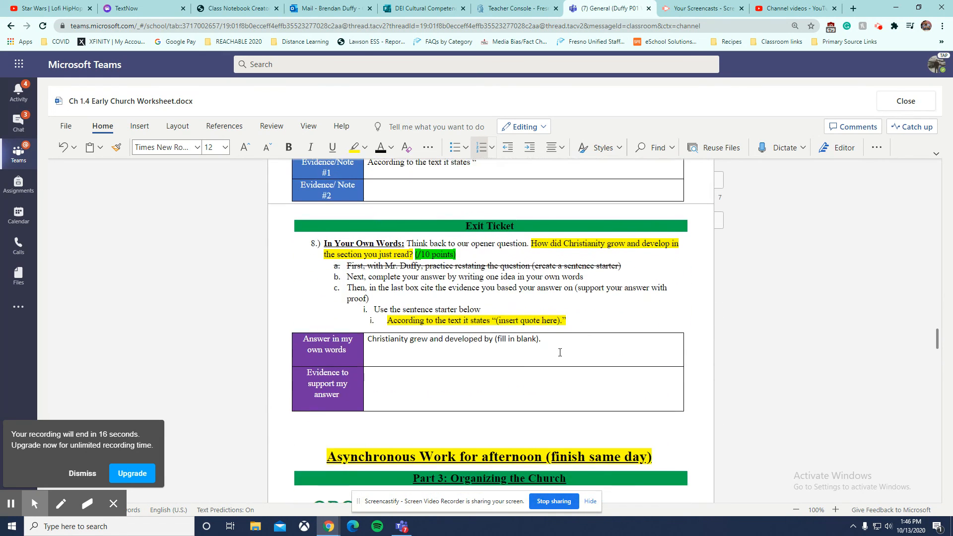
left_click(540, 339)
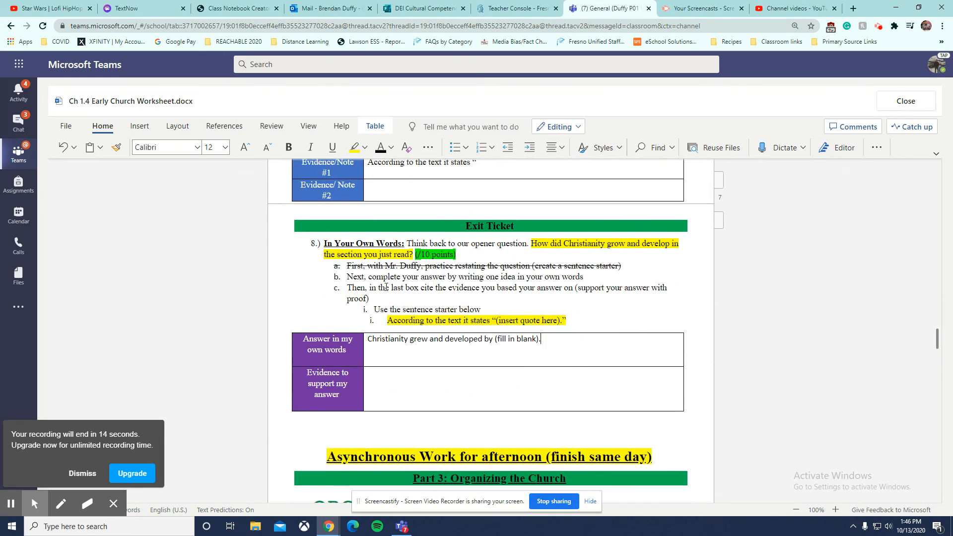
left_click(486, 375)
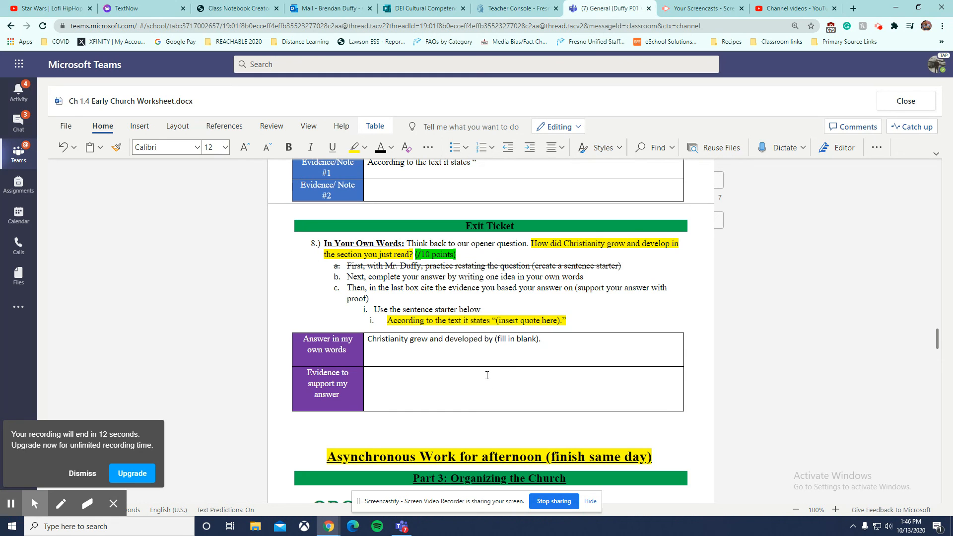
scroll("down", 3)
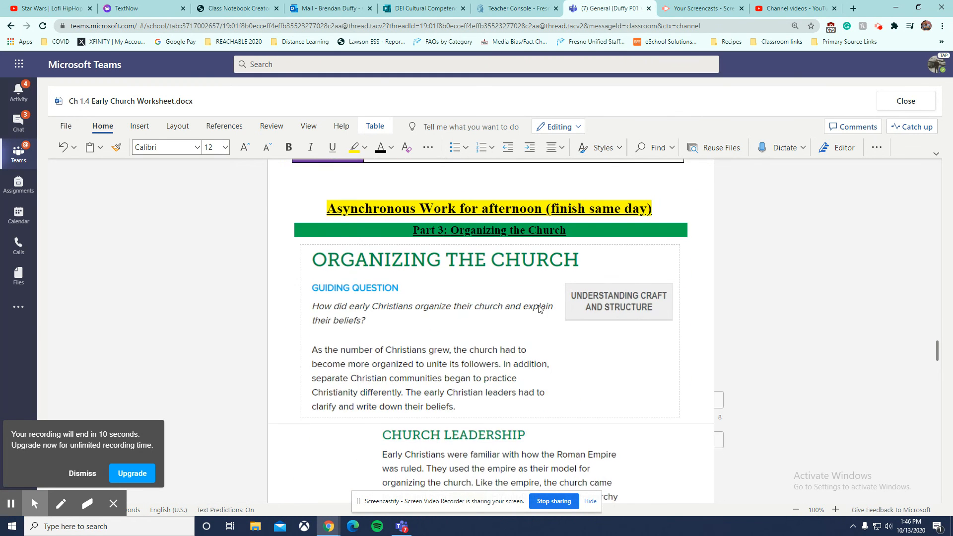
scroll("down", 3)
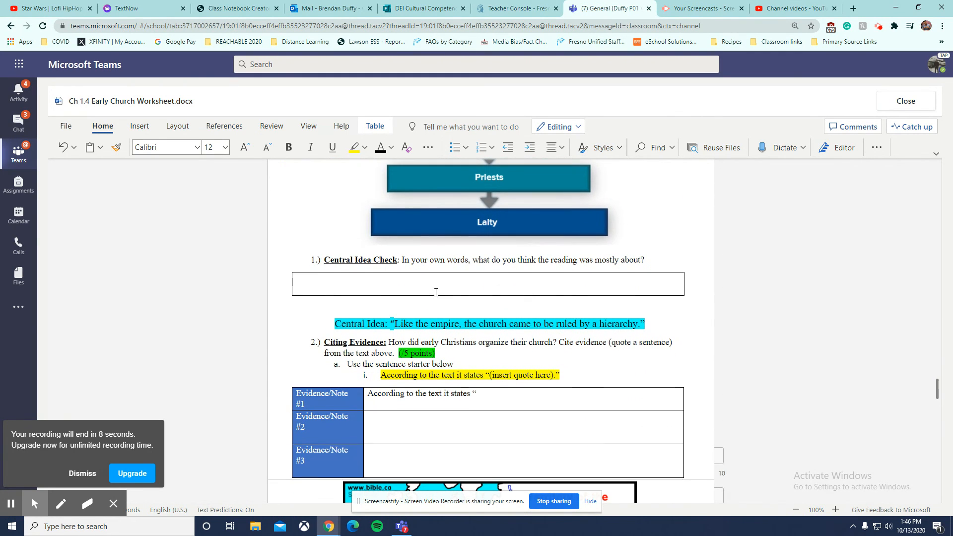
scroll("down", 3)
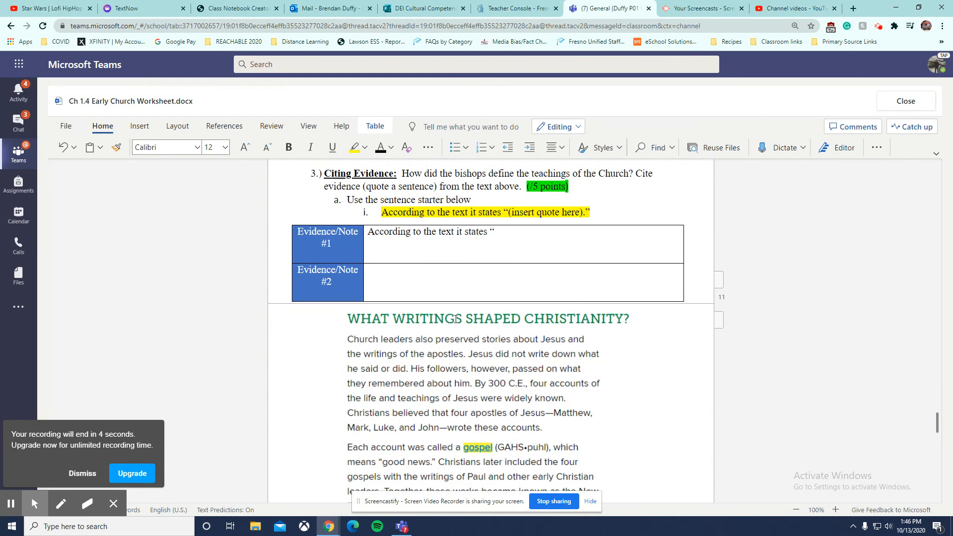
scroll("down", 3)
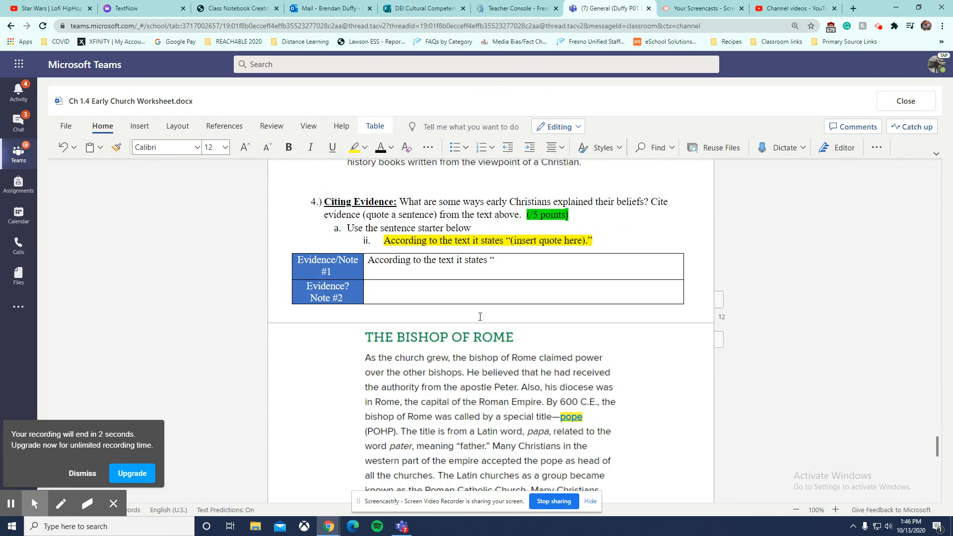